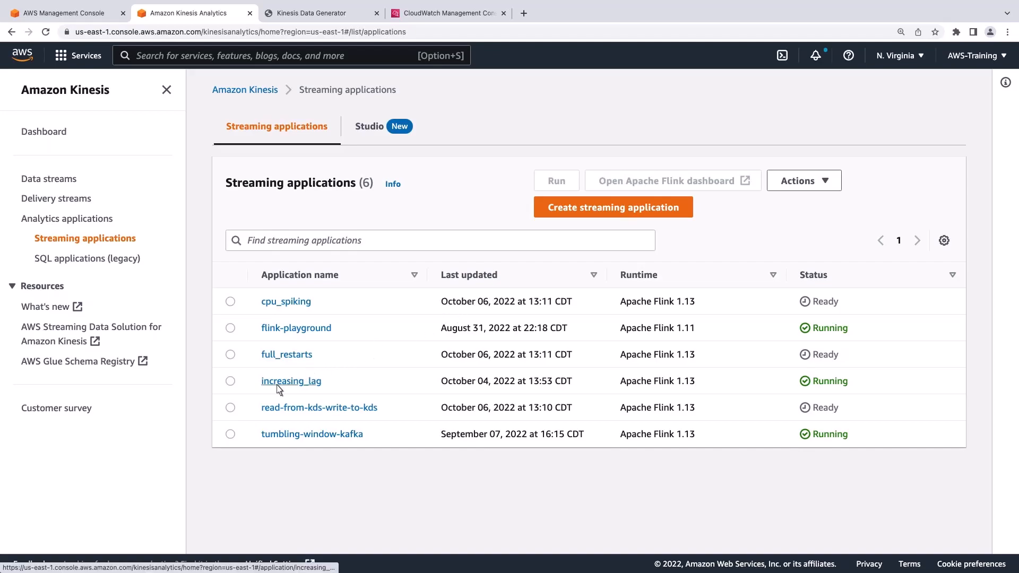
# - Open the increasing_lag application, check the data generator, and scroll to its Monitoring metrics
pyautogui.click(291, 381)
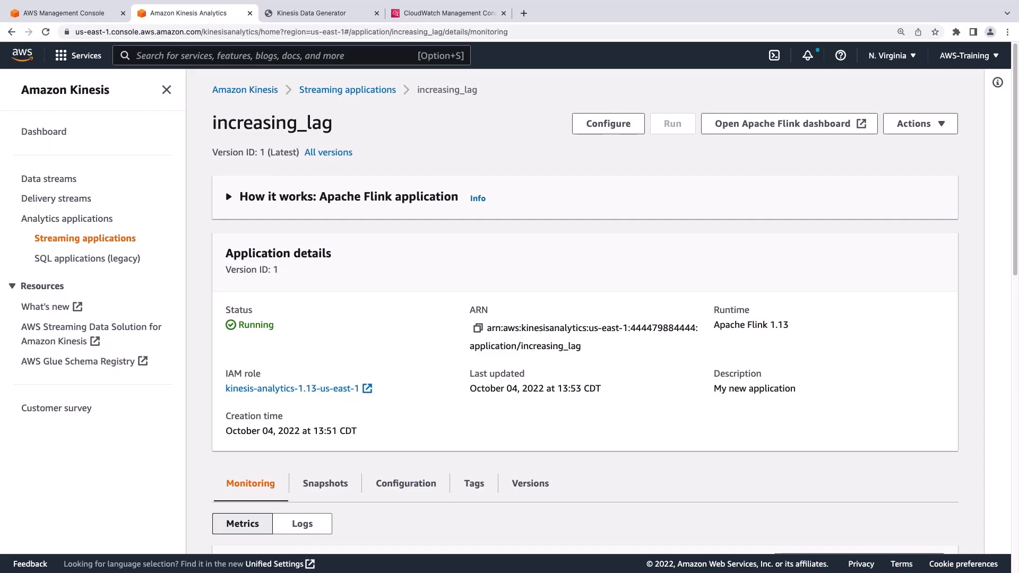
pyautogui.moveTo(326, 55)
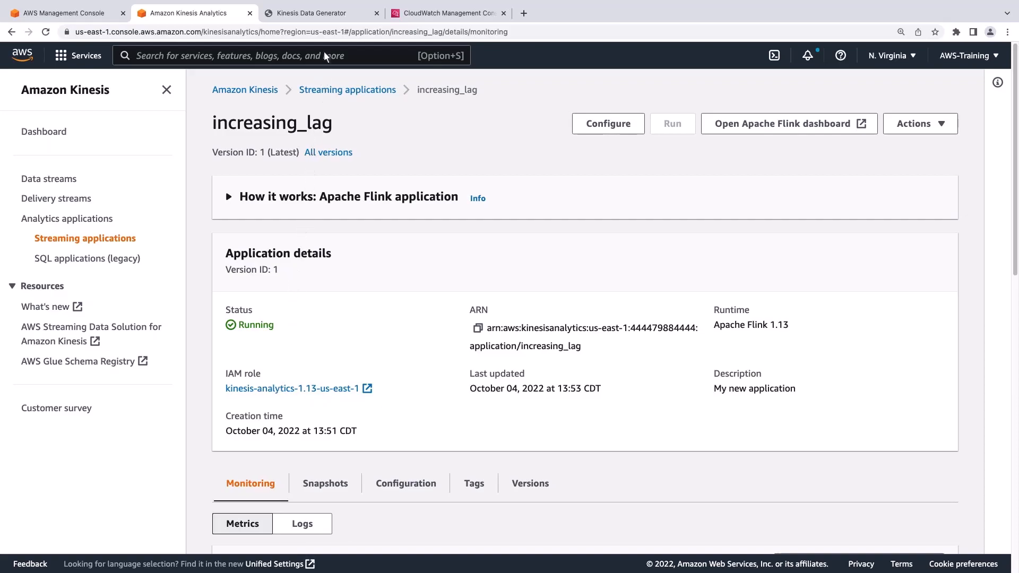
pyautogui.click(318, 13)
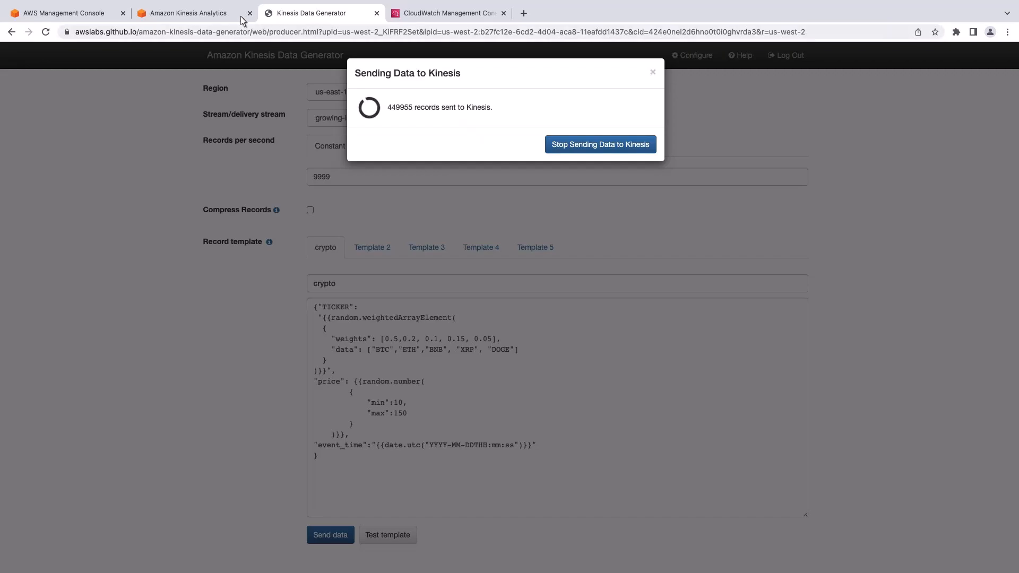
pyautogui.click(193, 13)
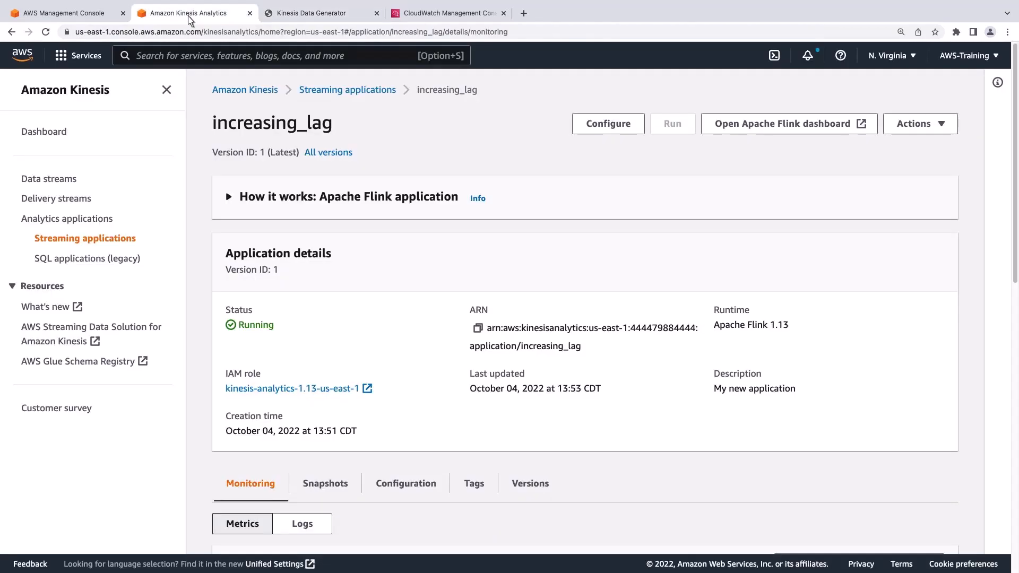
pyautogui.scroll(-3)
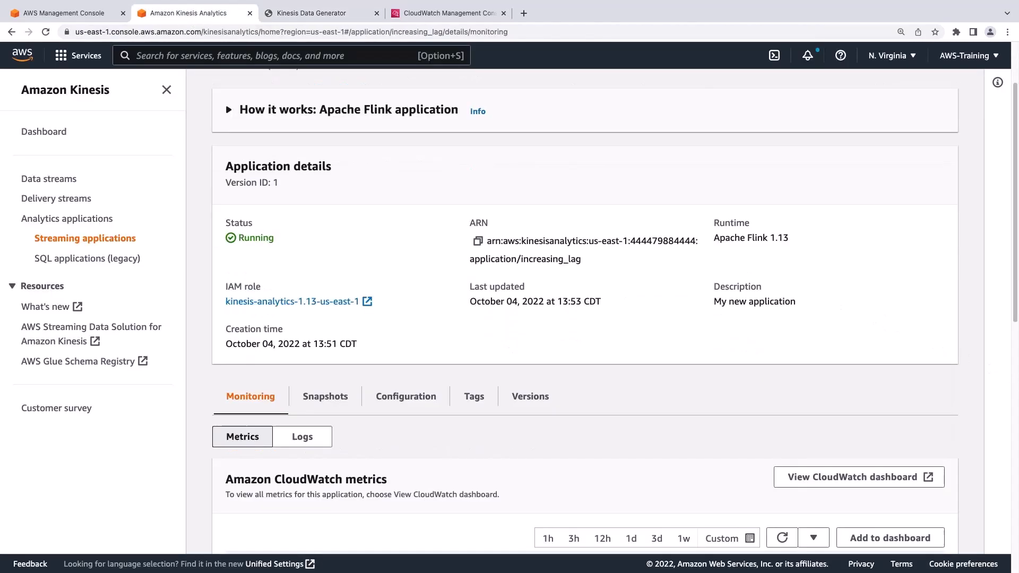
pyautogui.scroll(-3)
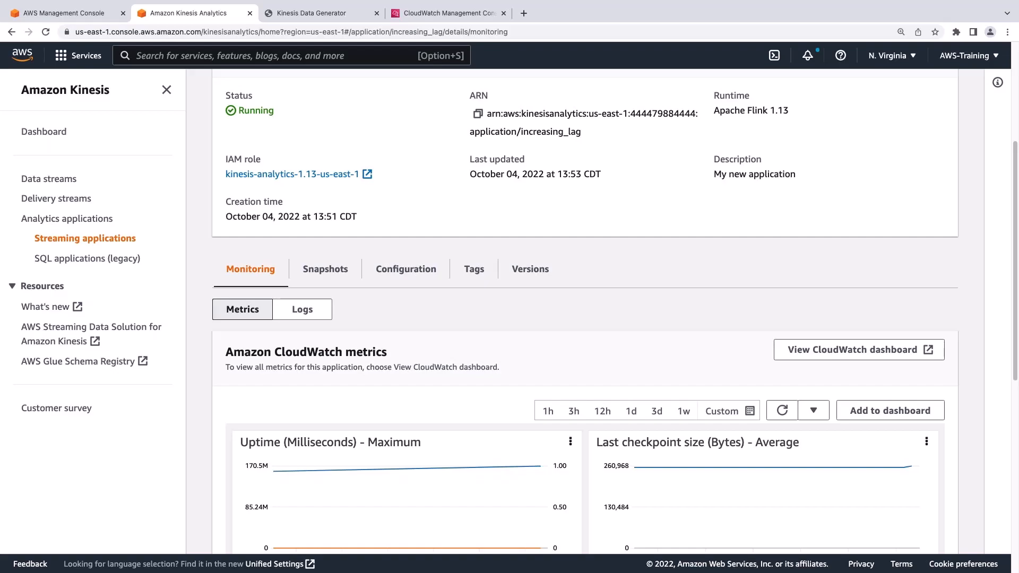
# - Graph millisBehindLatest for increasing_lag's growing_lag_app_stream input via the Application, Flow, Id tile
pyautogui.click(858, 350)
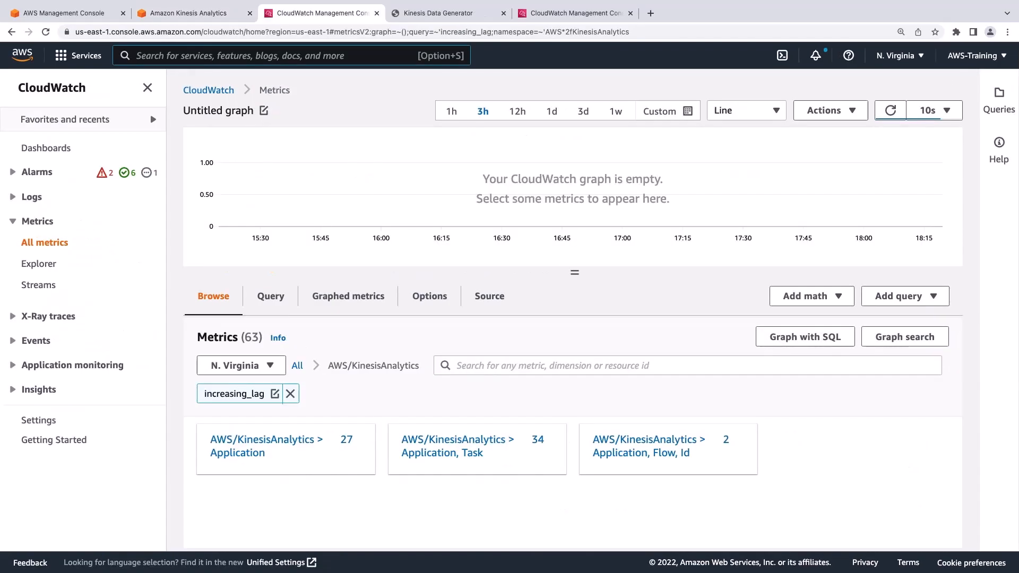
pyautogui.moveTo(806, 404)
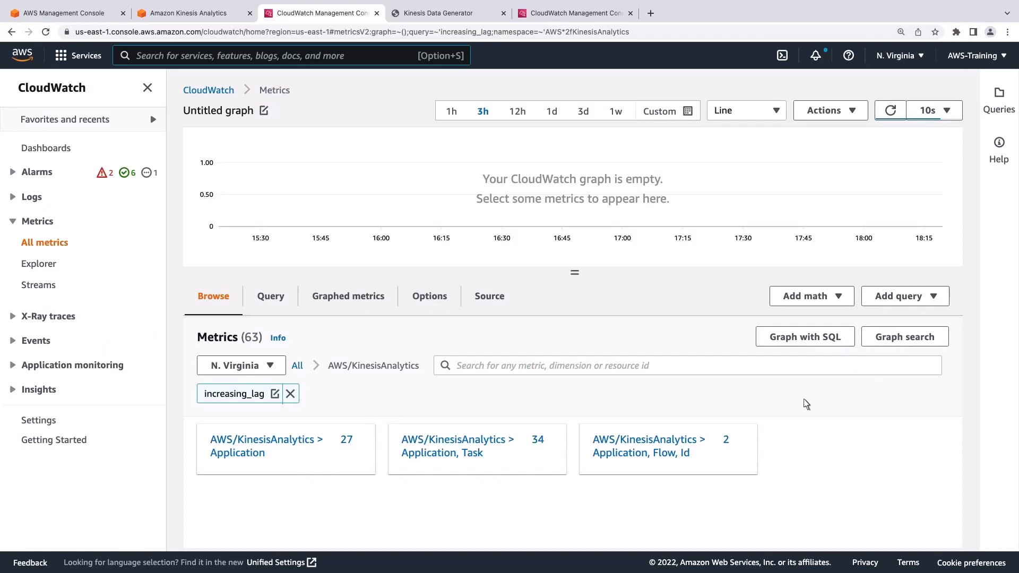
pyautogui.click(667, 448)
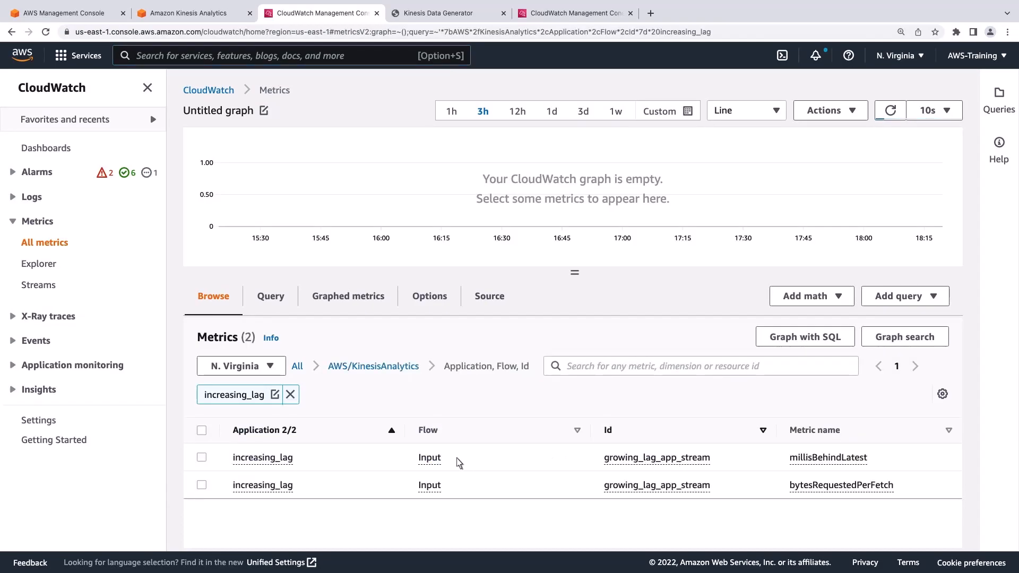
pyautogui.click(201, 457)
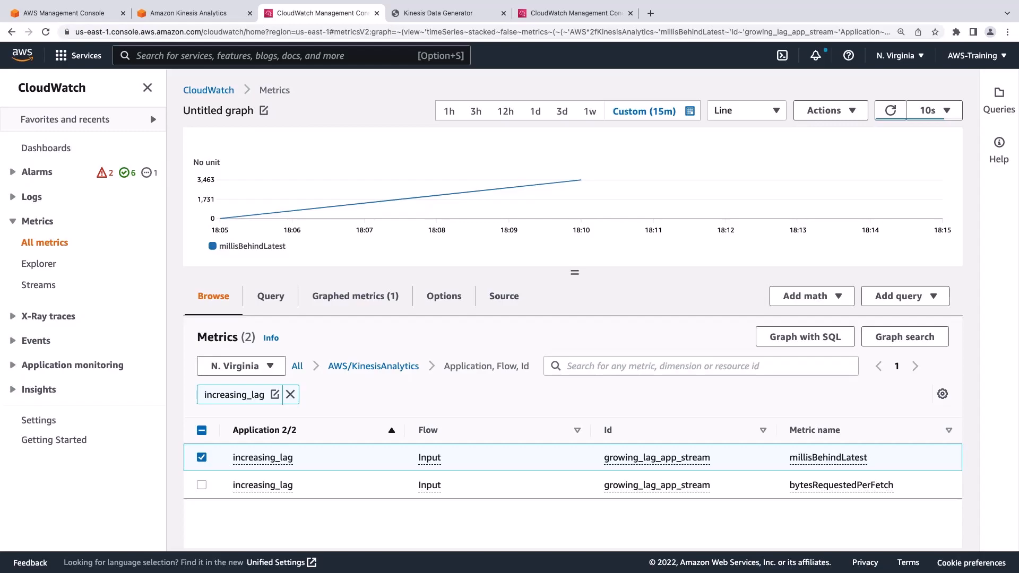
pyautogui.moveTo(222, 269)
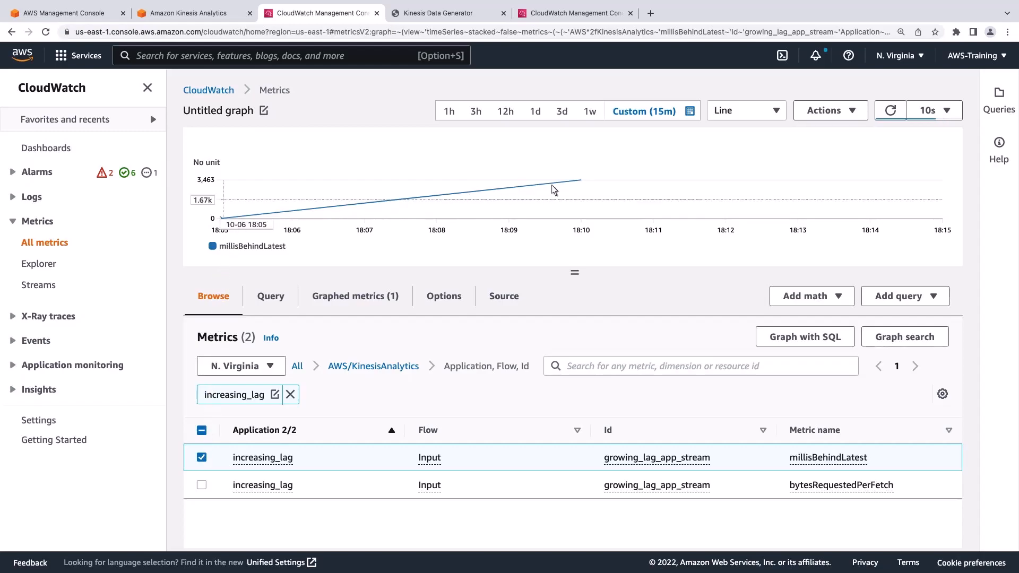
pyautogui.moveTo(581, 180)
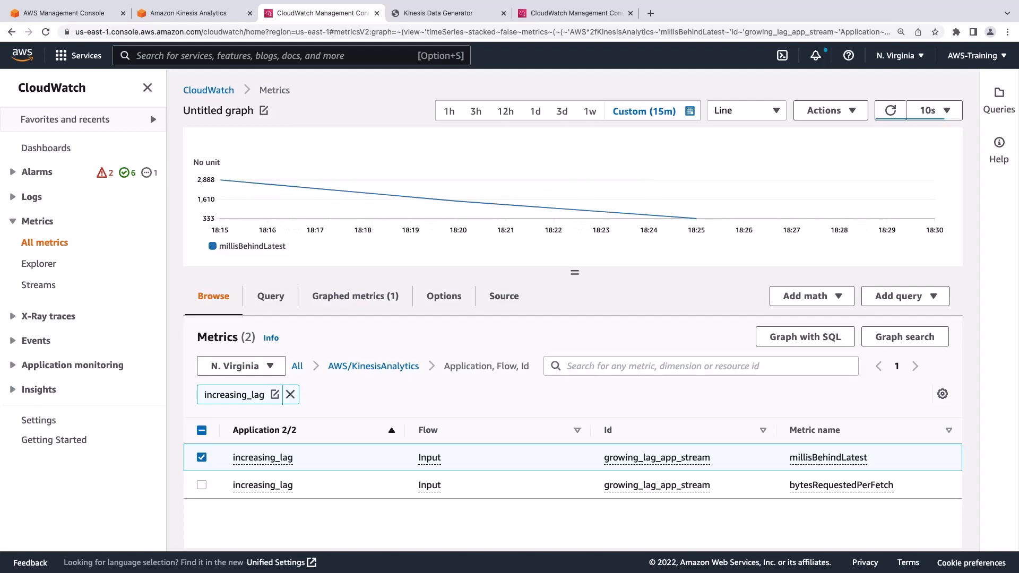
pyautogui.moveTo(305, 395)
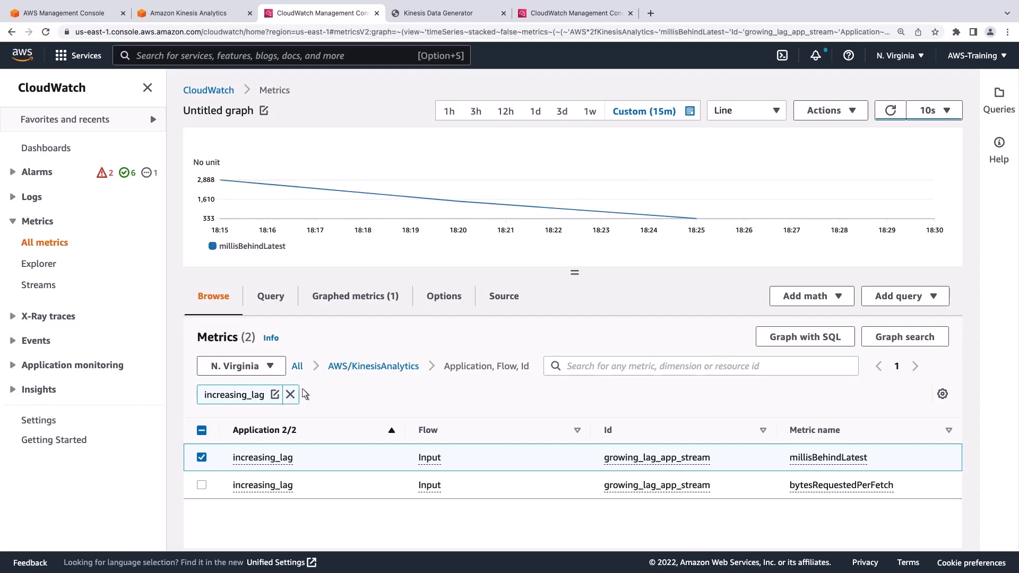
# - Search containerCPUUtilization across Kinesis Analytics metrics and add cpu_spiking's metric to the graph
pyautogui.click(291, 394)
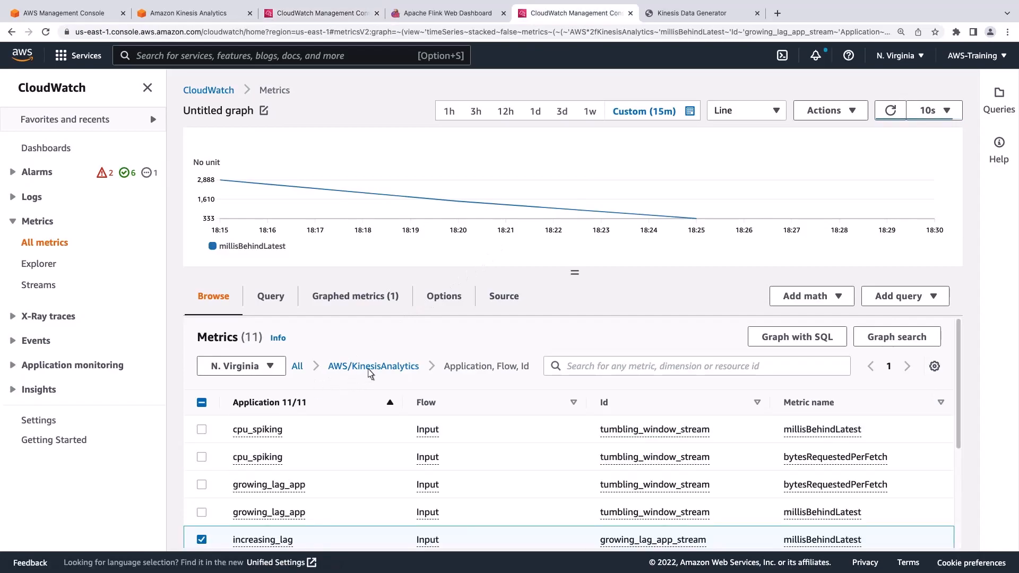
pyautogui.click(373, 365)
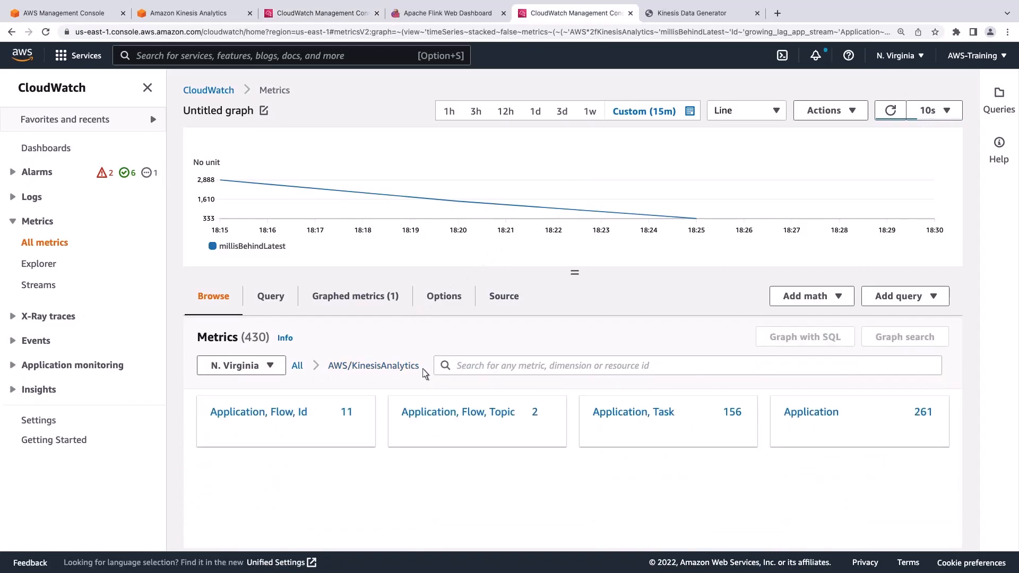
pyautogui.write('containerCPUUtilizat')
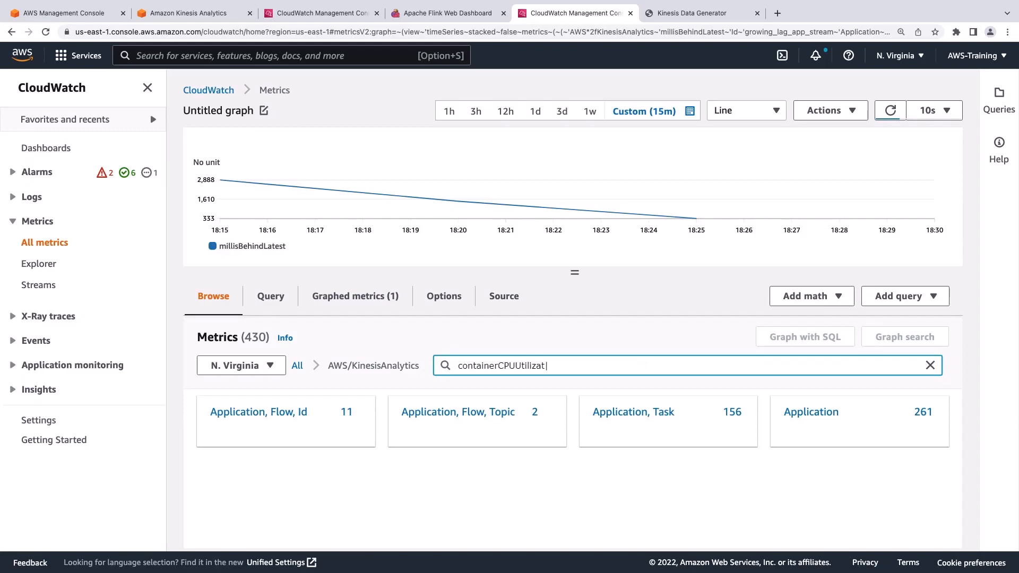
pyautogui.press('Enter')
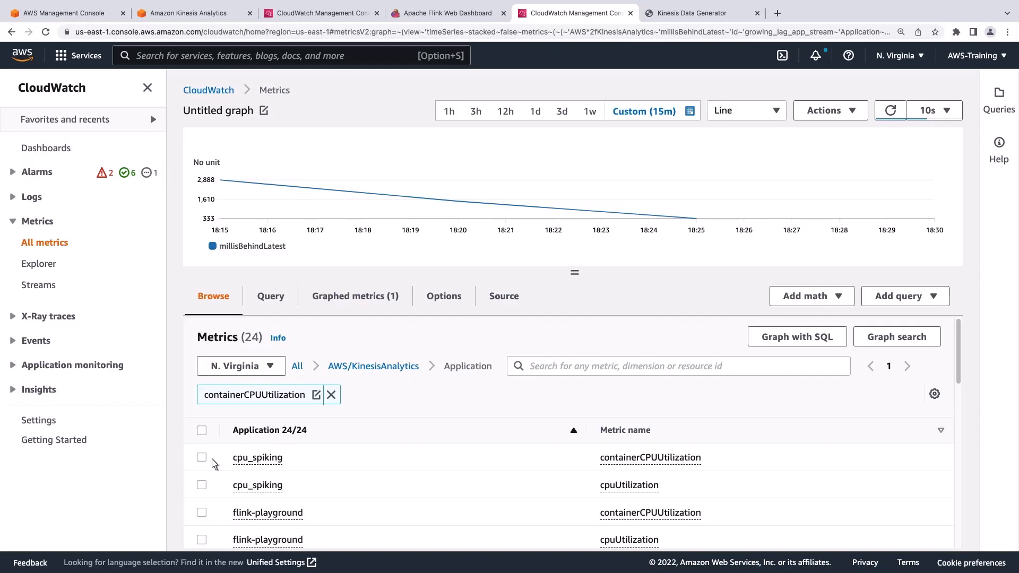
pyautogui.click(202, 458)
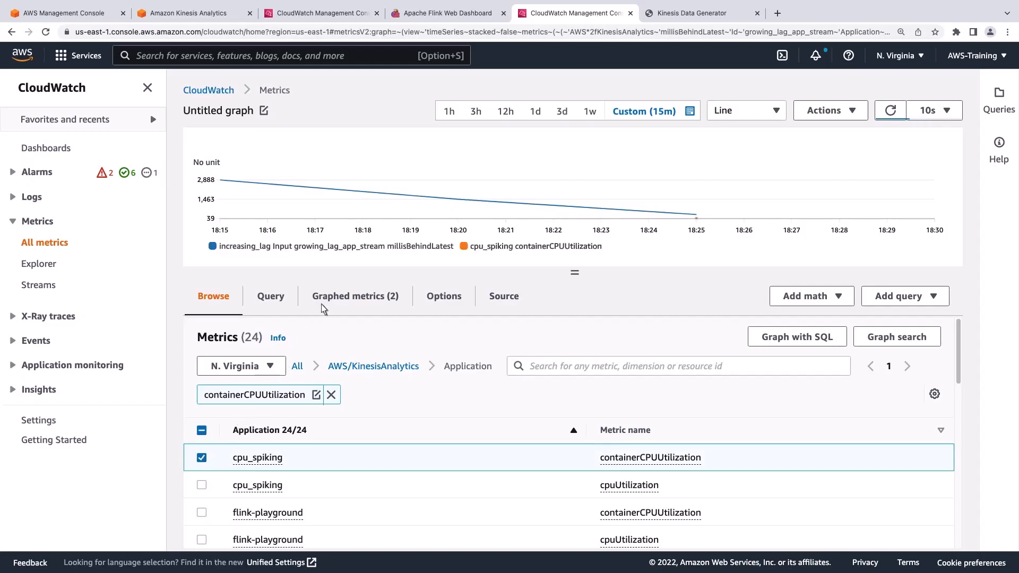
# - Hide the millisBehindLatest line from Graphed metrics and return to Browse
pyautogui.click(354, 296)
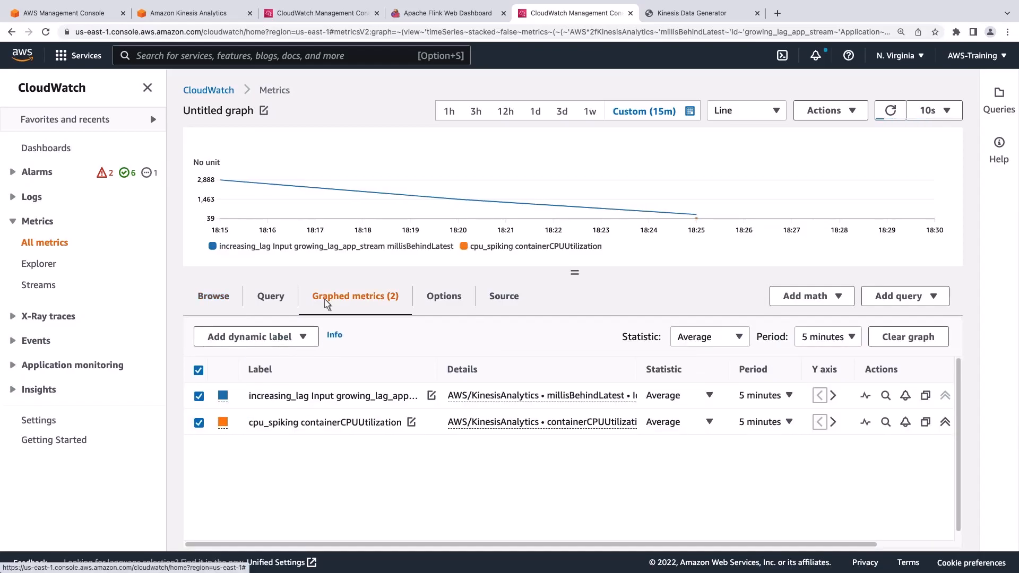
pyautogui.click(198, 395)
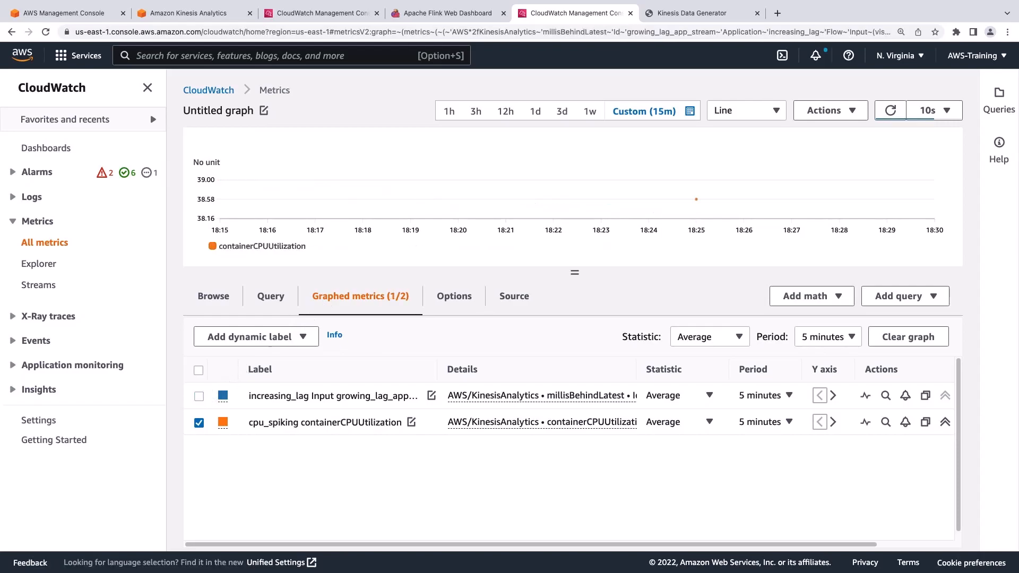
pyautogui.moveTo(436, 310)
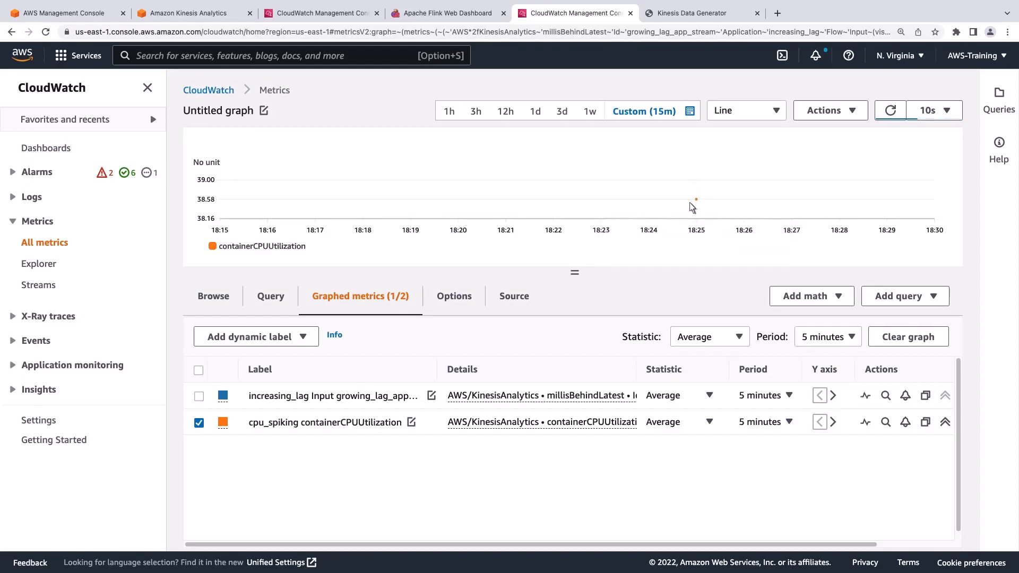
pyautogui.click(214, 296)
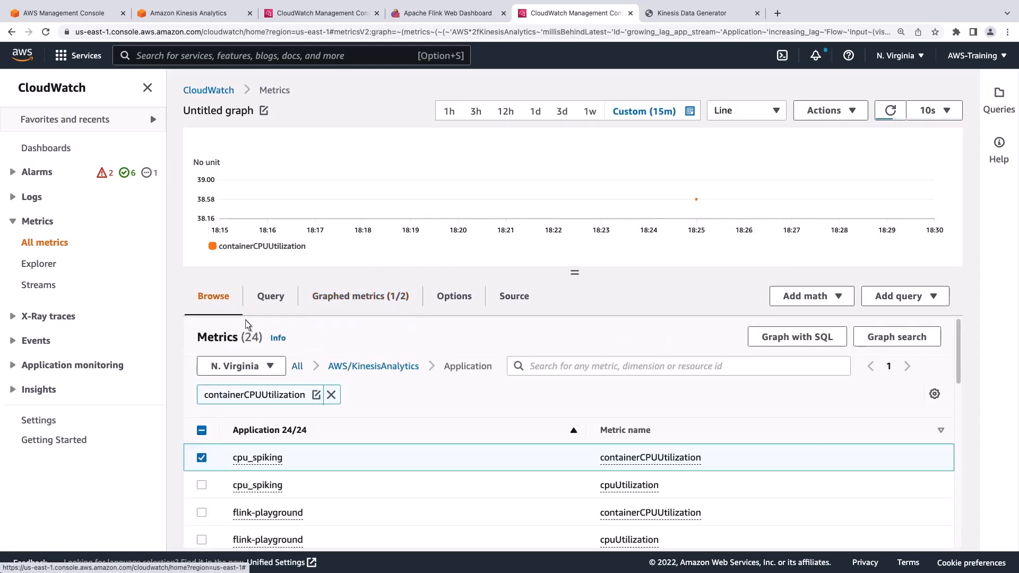
# - Replace the CPU filter with a containerMemoryUtilization search listing all 12 applications
pyautogui.click(331, 395)
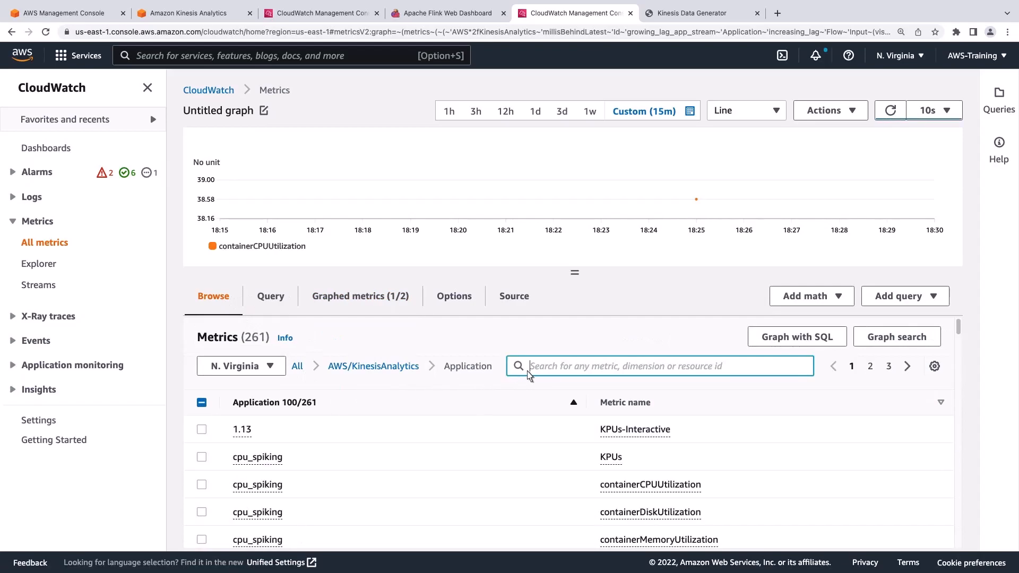
pyautogui.write('containerMemoryUtilization')
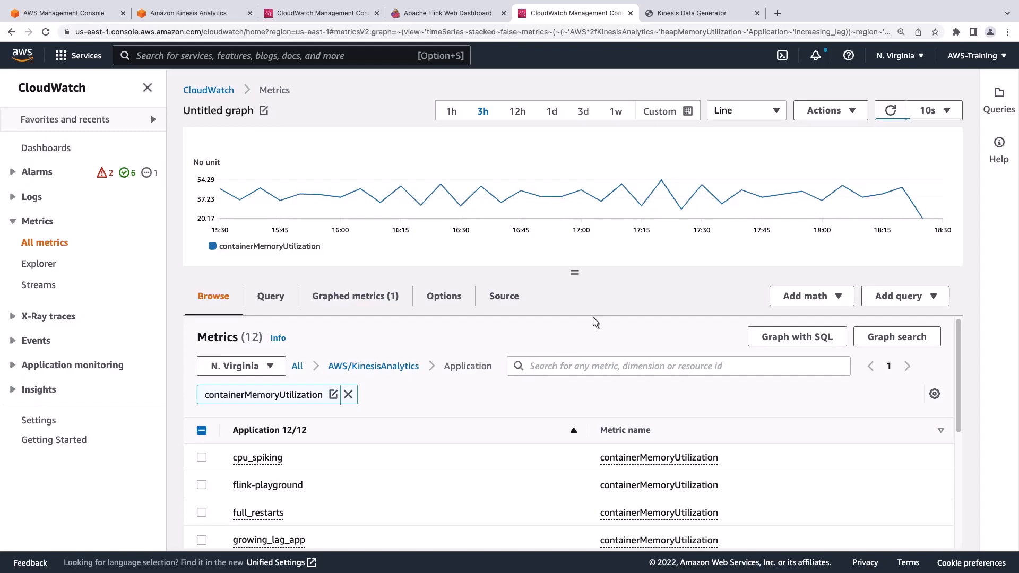
pyautogui.moveTo(720, 204)
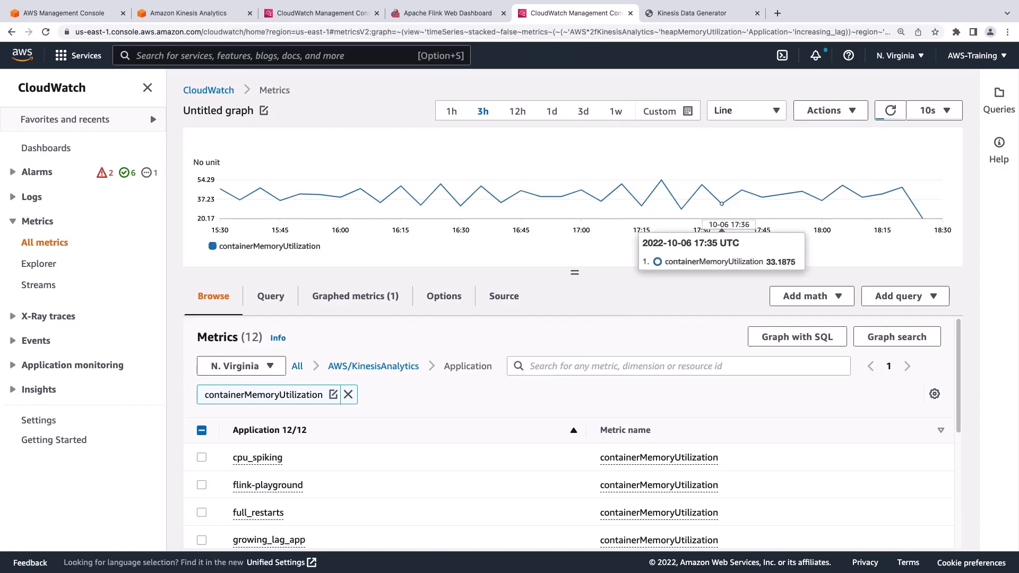
pyautogui.moveTo(560, 256)
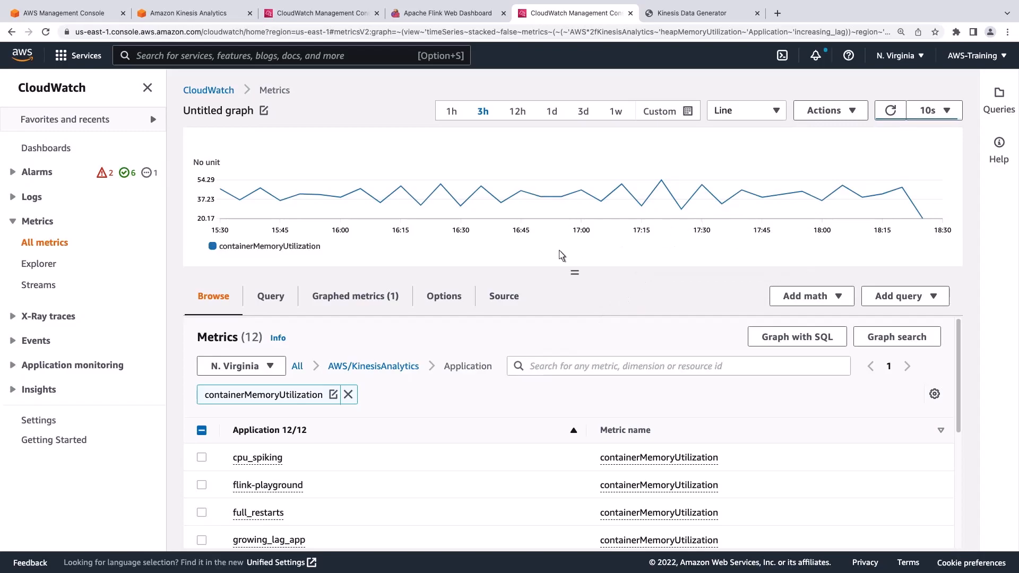
pyautogui.click(355, 296)
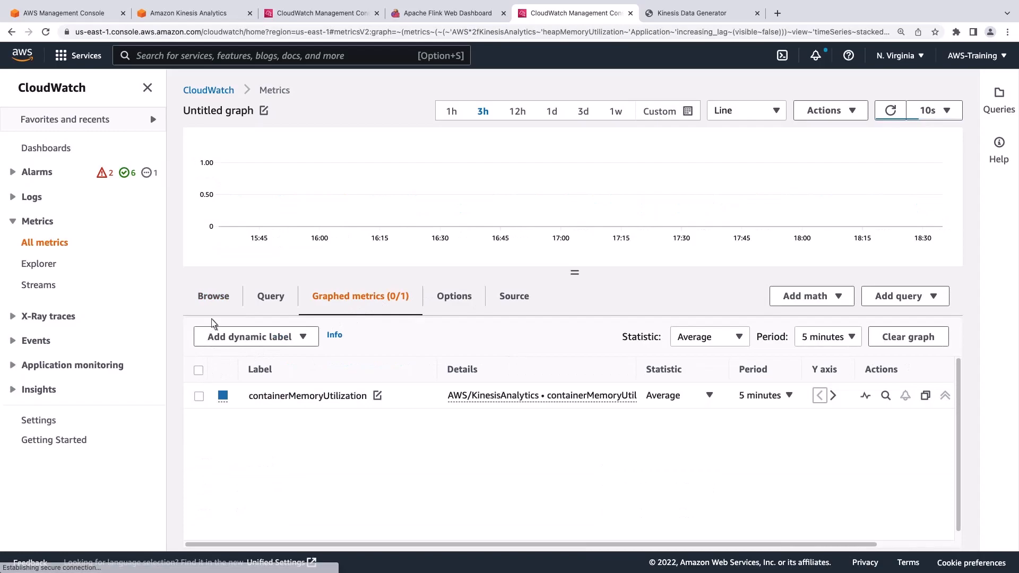
pyautogui.click(213, 296)
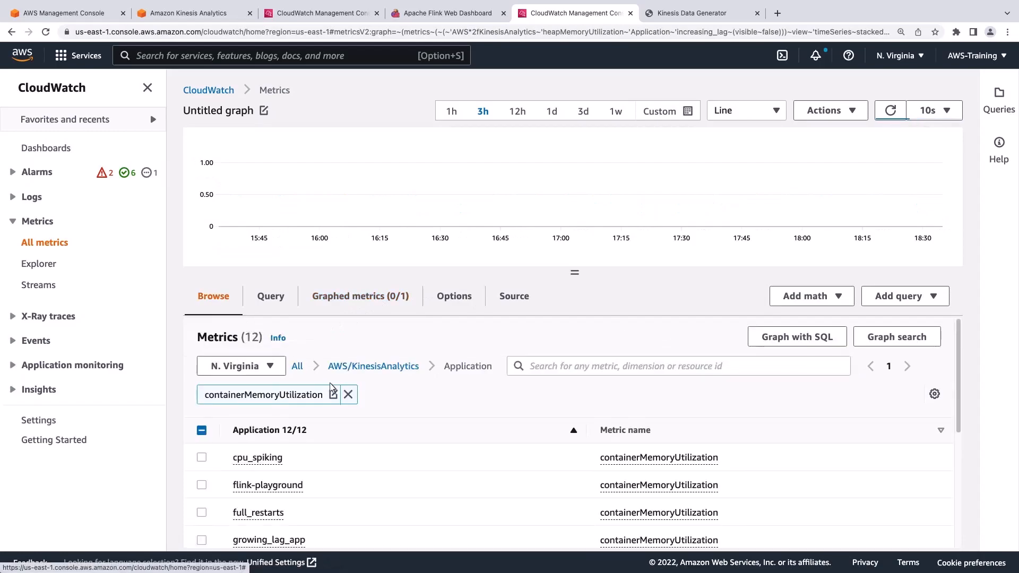
# - Search fullRestarts only and plot it for the full_restarts application
pyautogui.click(348, 395)
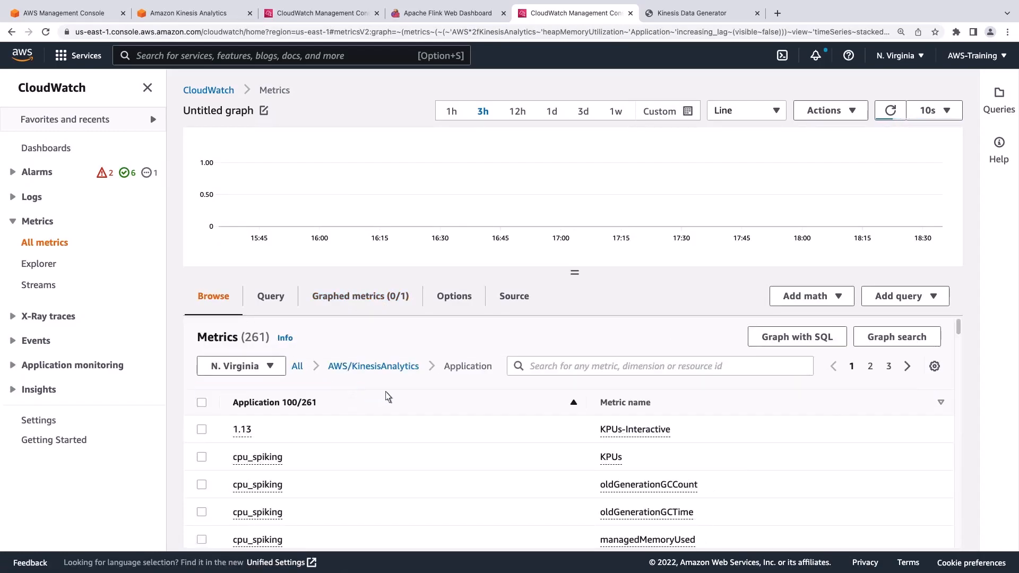
pyautogui.write('fullResta')
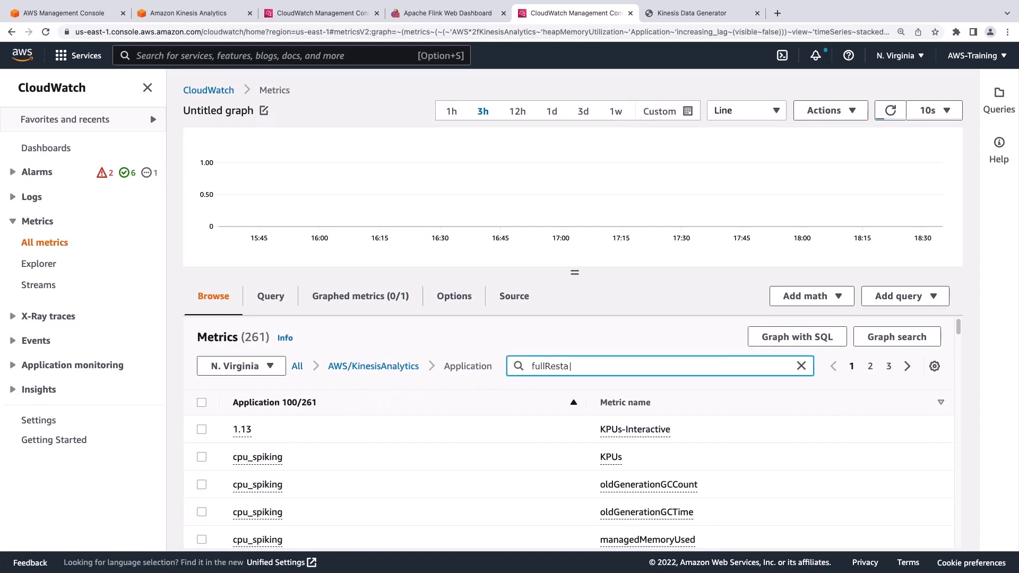
pyautogui.press('Enter')
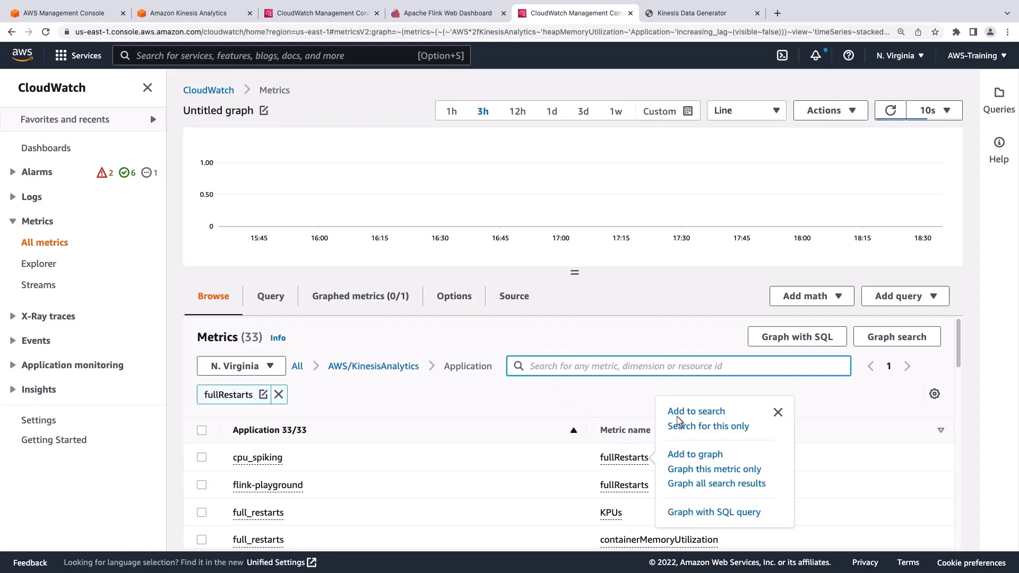
pyautogui.click(708, 426)
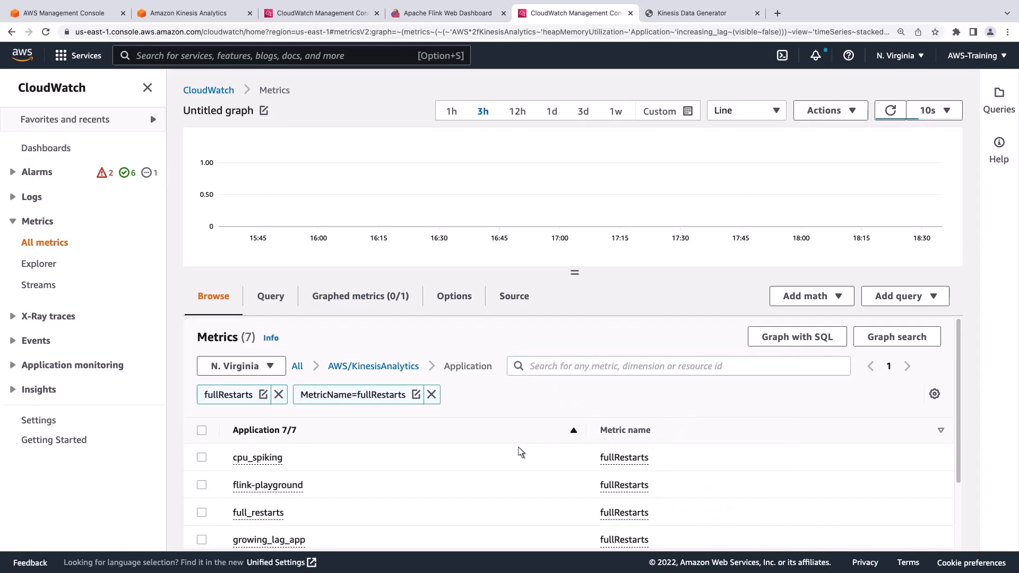
pyautogui.click(201, 512)
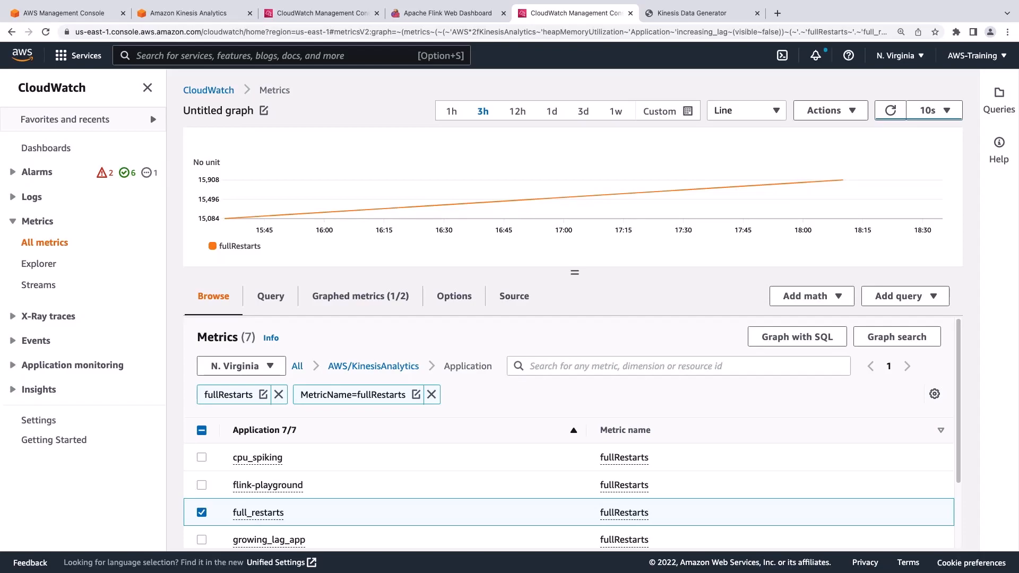
pyautogui.moveTo(844, 187)
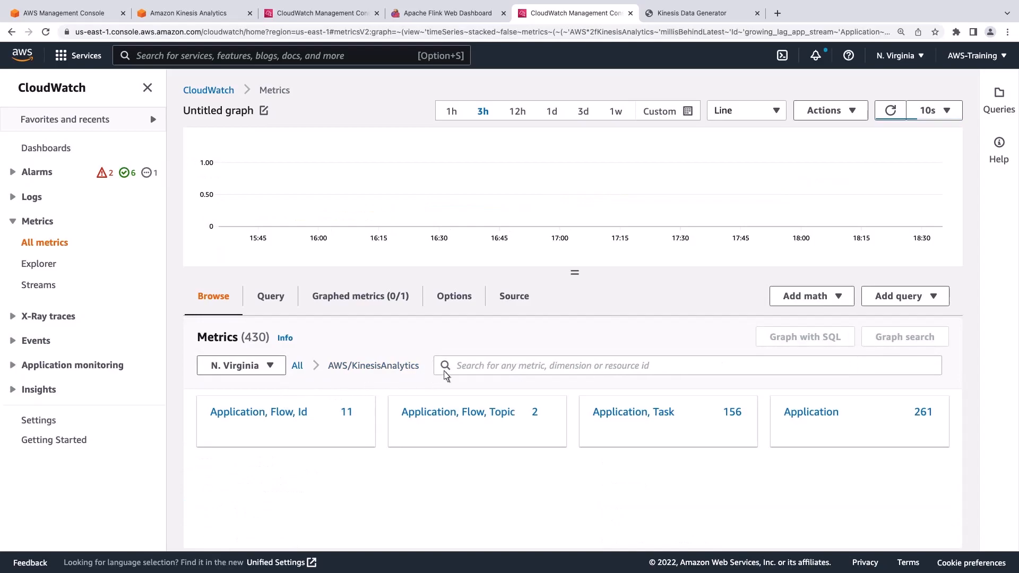
# - Search lastCheckpoint and graph lastCheckpointSize over the past week
pyautogui.write('lastCheckpoint')
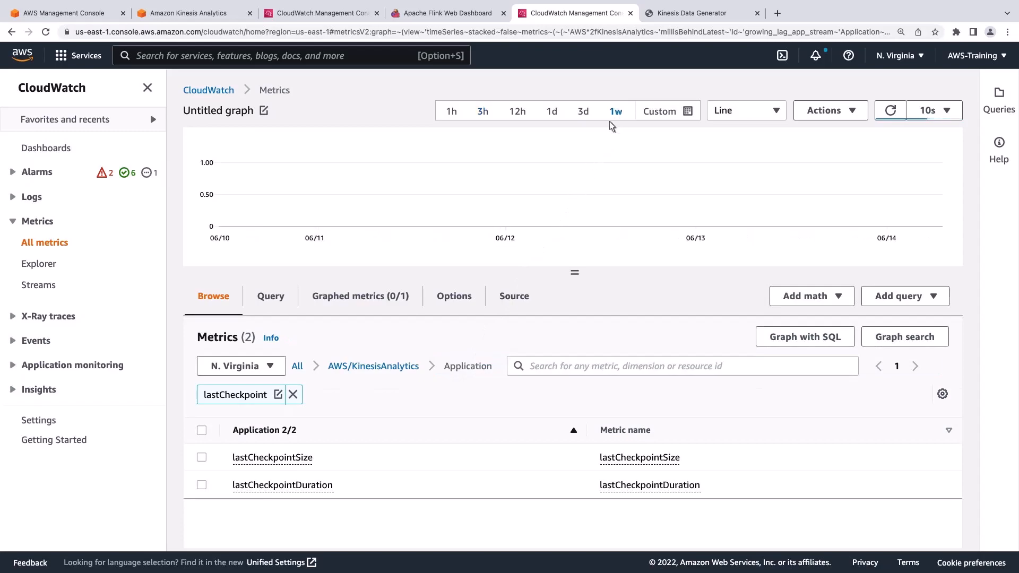
pyautogui.click(201, 457)
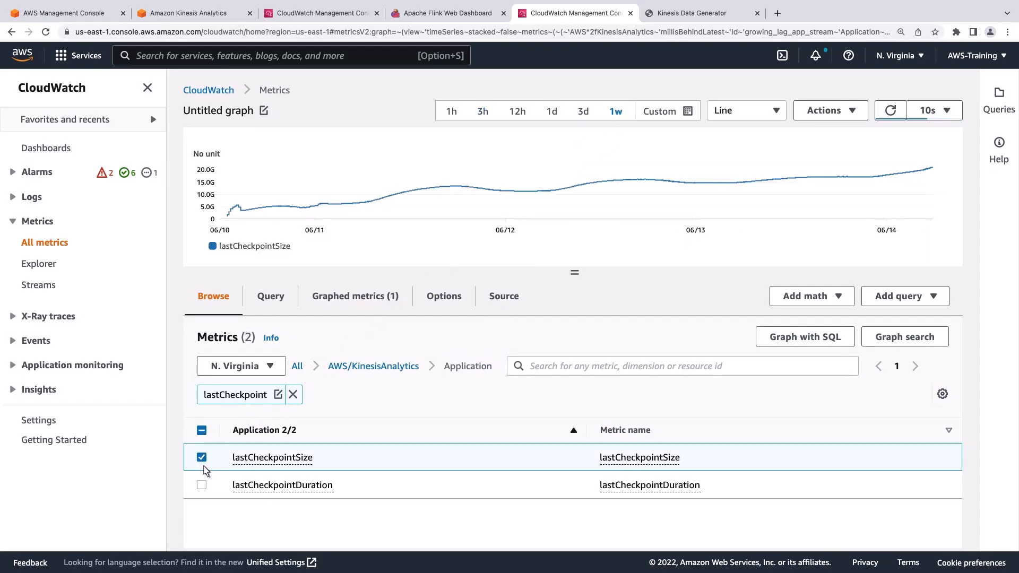
pyautogui.click(202, 485)
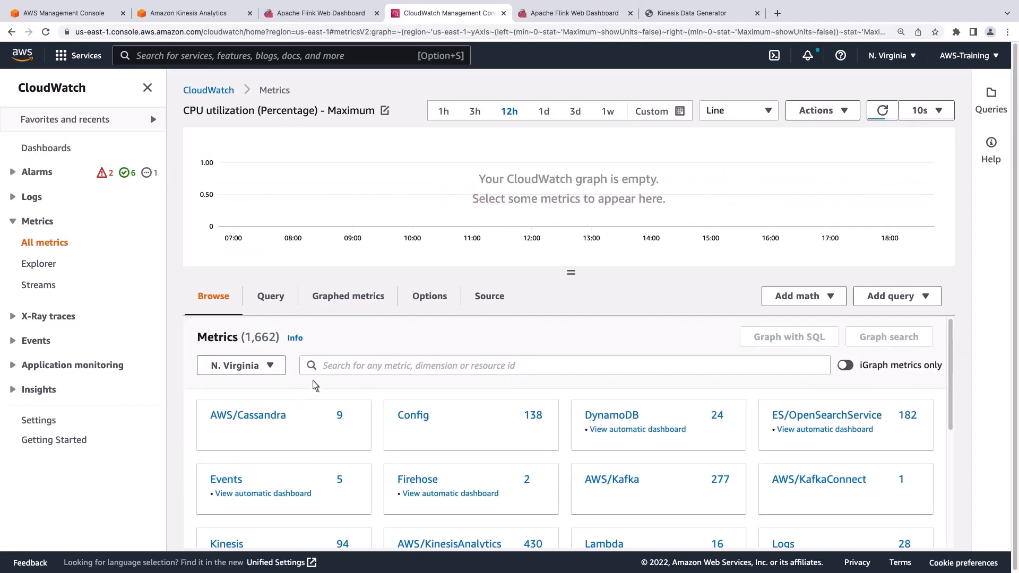
# - Graph application-level numberOfFailedCheckpoints for read-from-kds-write-to-kds
pyautogui.write('numberOfFailedCheckpoints')
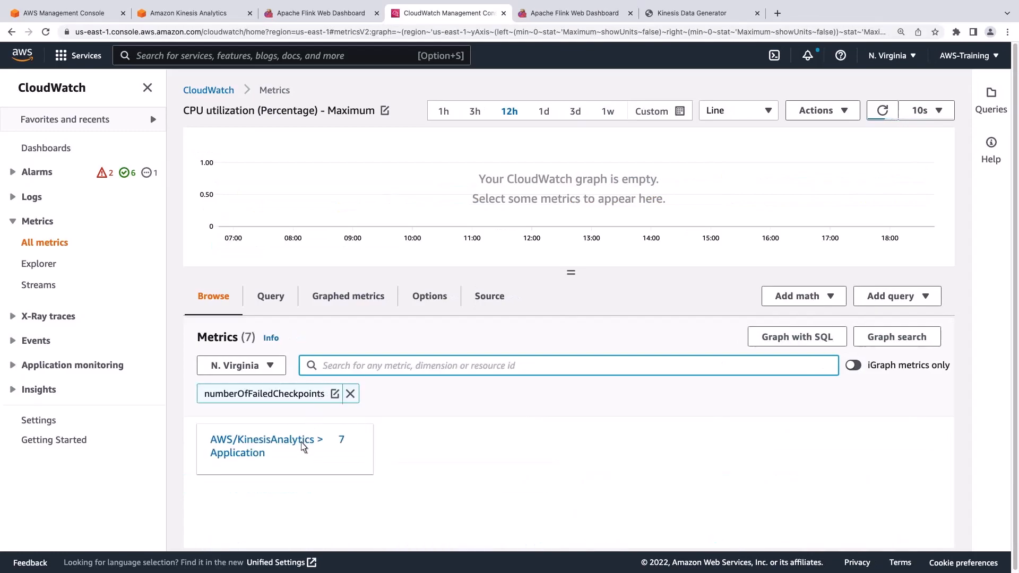
pyautogui.click(266, 446)
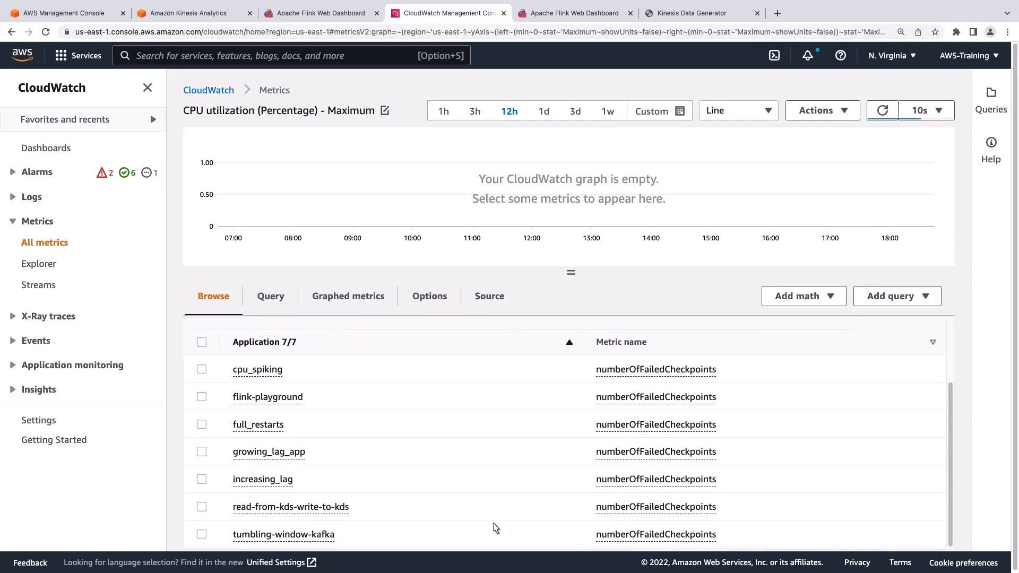
pyautogui.click(201, 507)
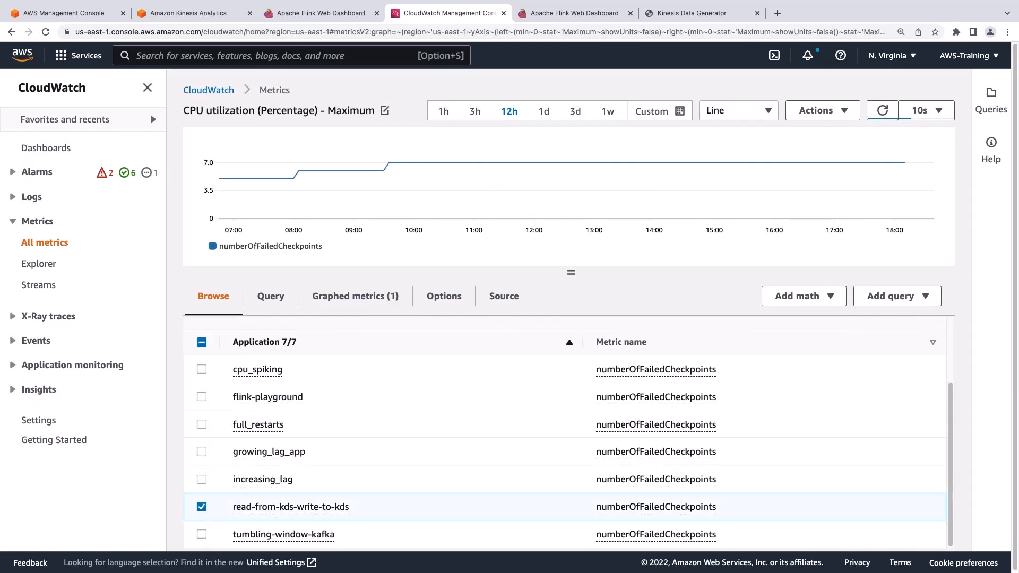
pyautogui.moveTo(256, 262)
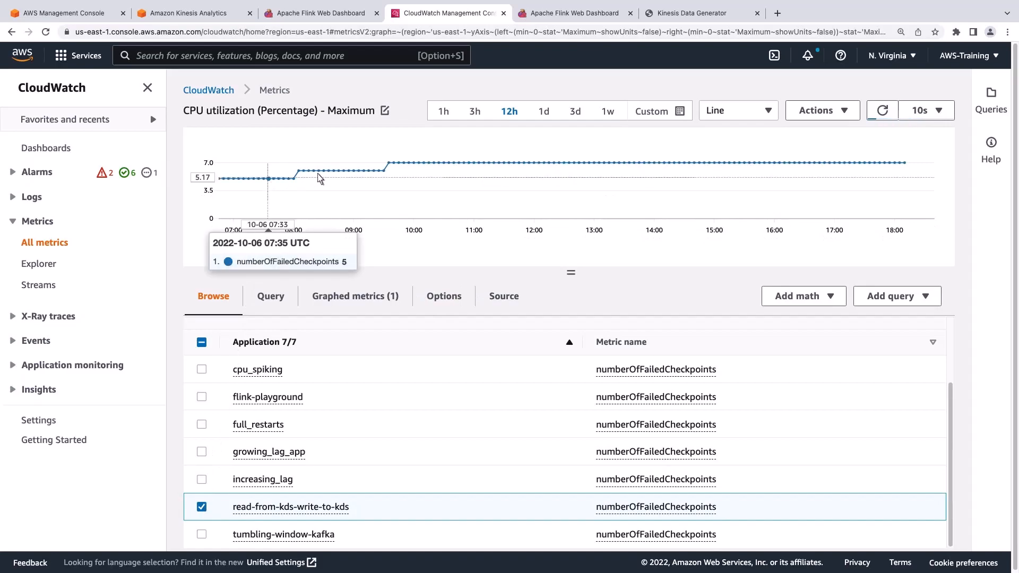
pyautogui.moveTo(323, 171)
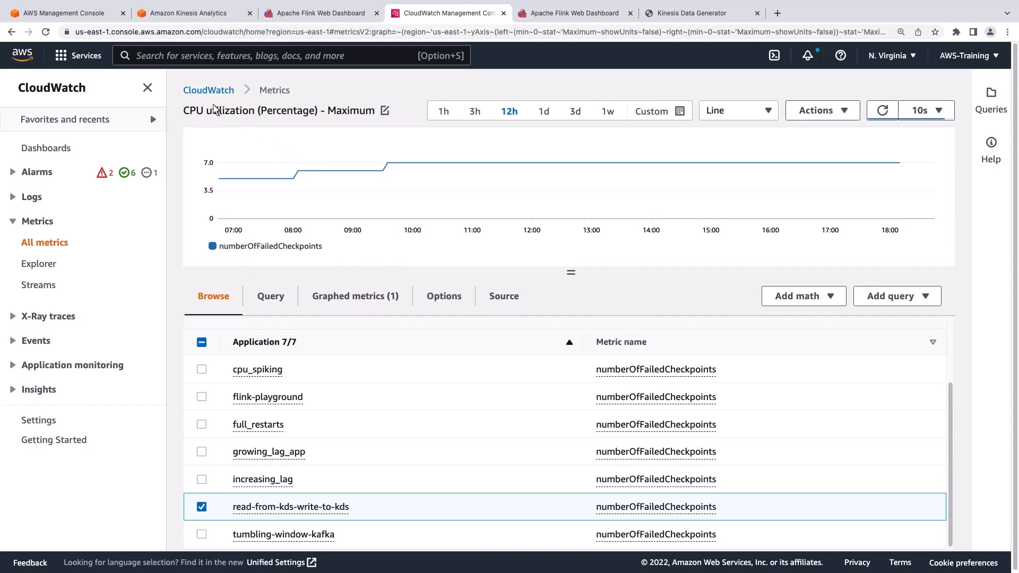
# - Start a CloudFormation stack with new resources from the uploaded kda-dashboard.yaml template
pyautogui.write('cloudformation')
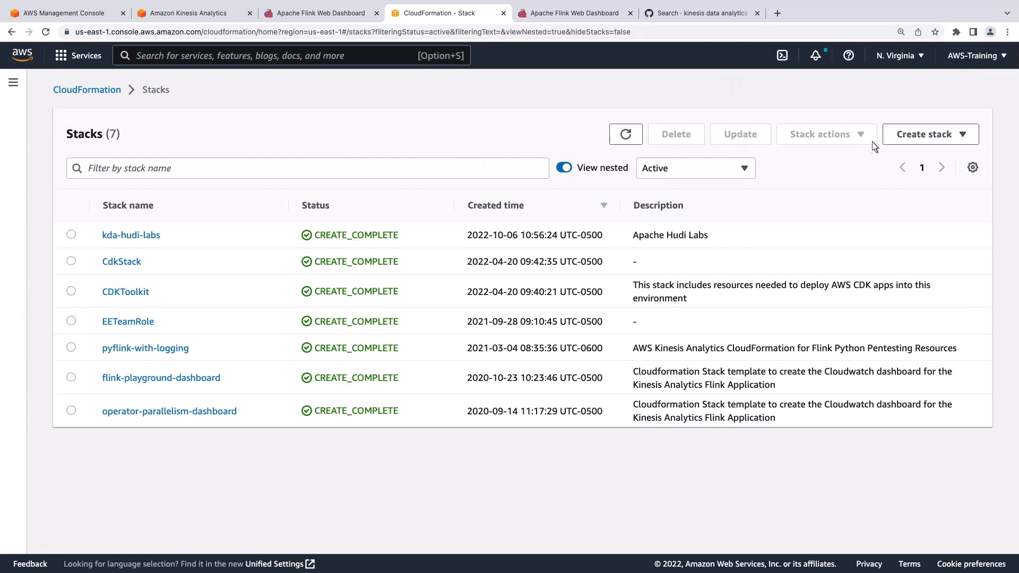
pyautogui.click(930, 134)
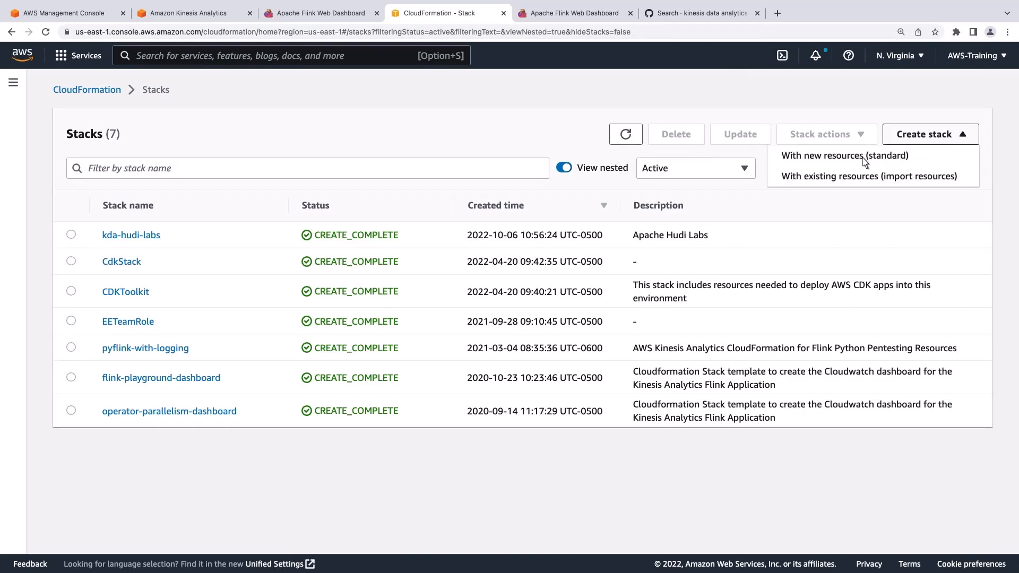
pyautogui.click(844, 155)
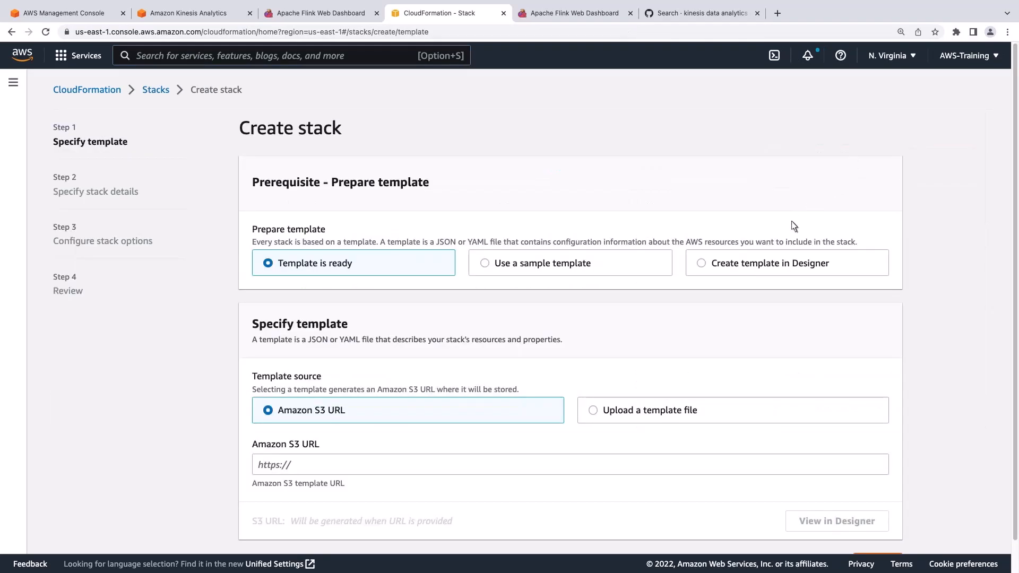
pyautogui.click(592, 410)
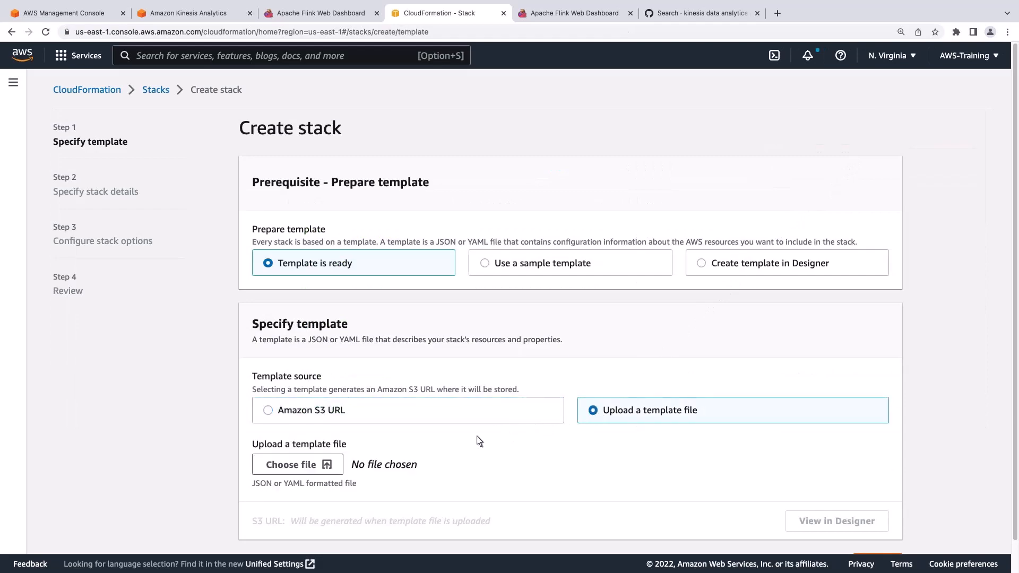
pyautogui.click(296, 464)
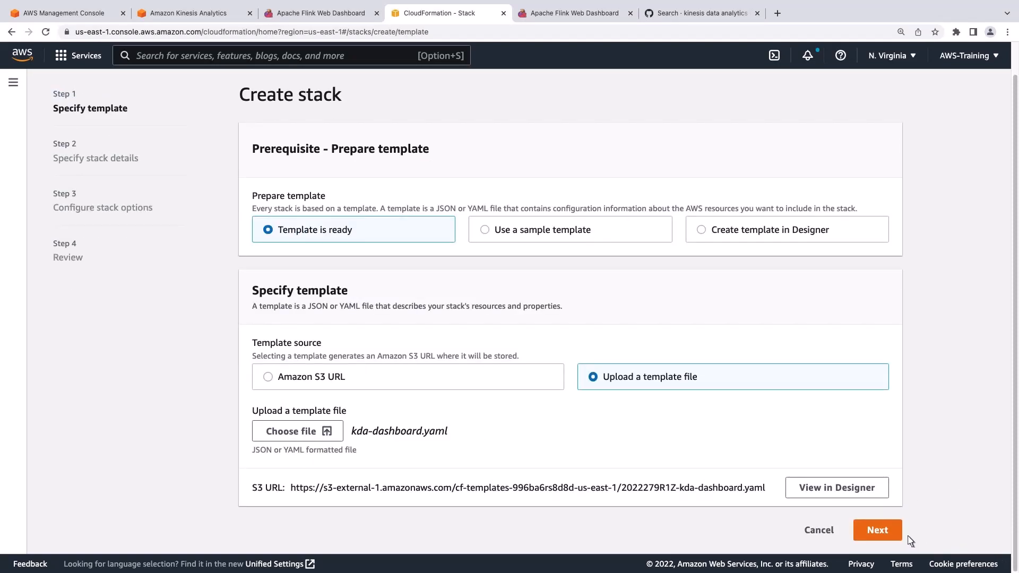
pyautogui.click(877, 530)
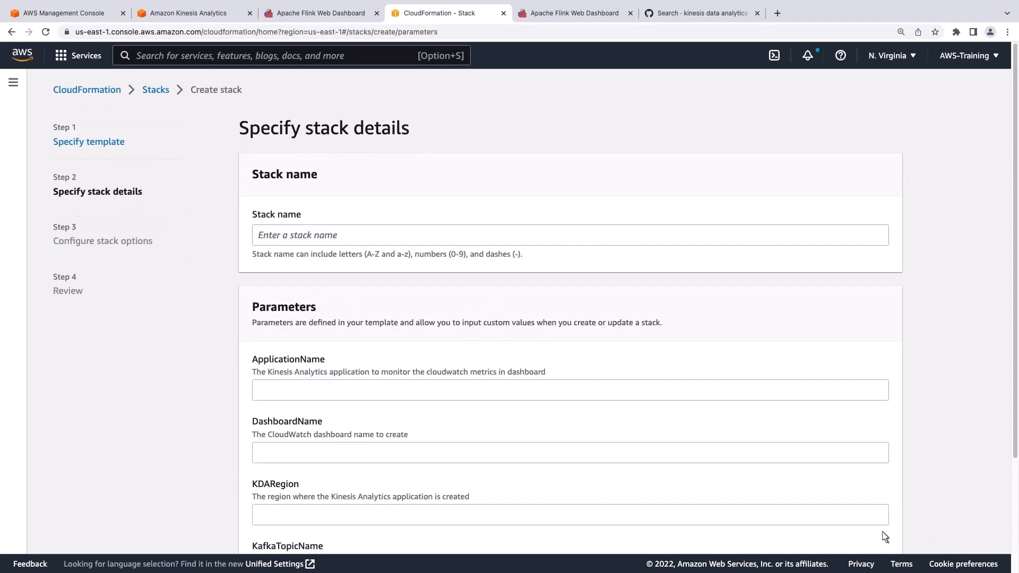
# - Name the stack kda-monitoring-dashboard with application read-from-kds-write-to-kds, dashboard KDA-Monitoring-D, region us-east-1
pyautogui.write('kda-')
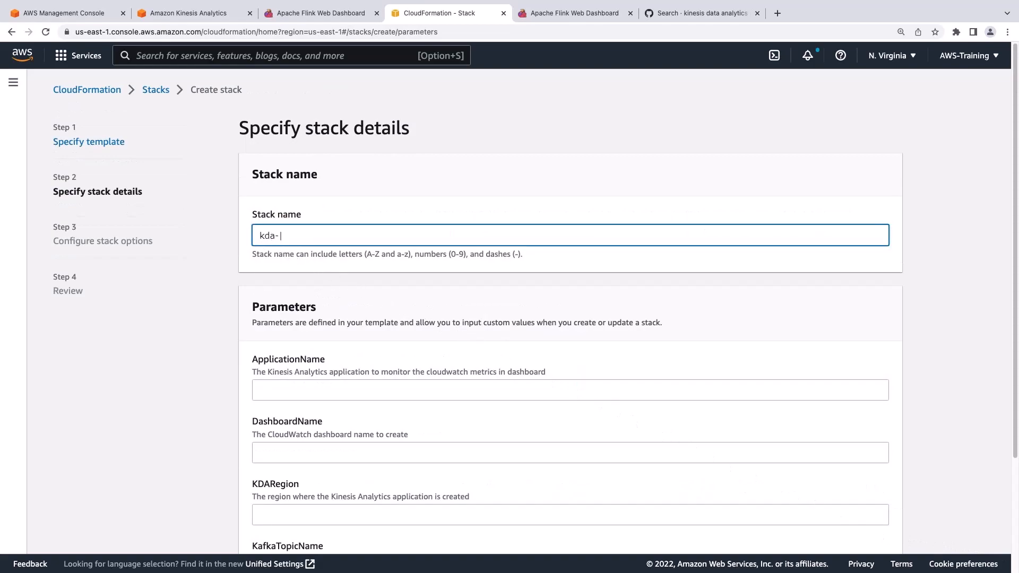
pyautogui.write('monitoring-dashboard')
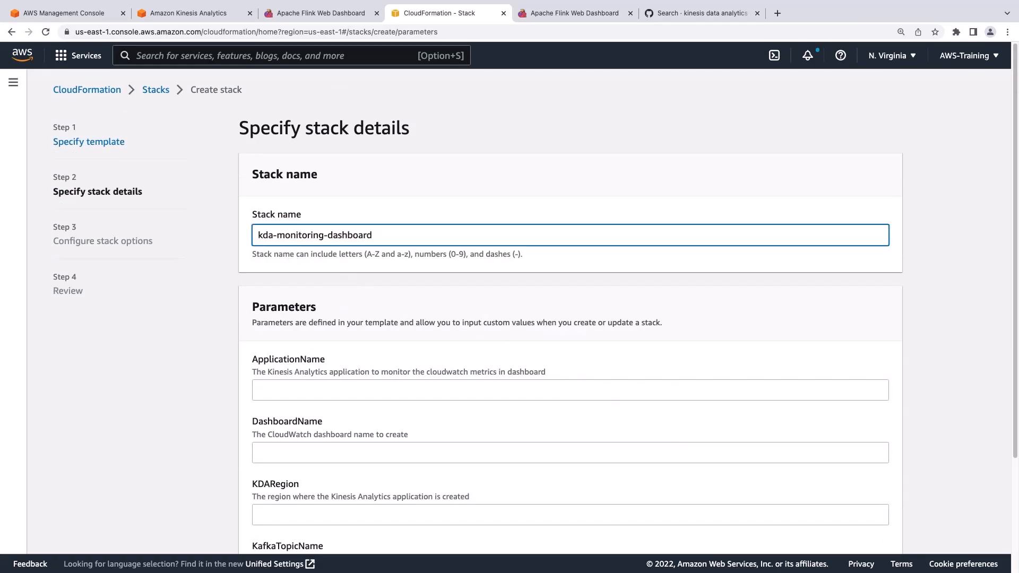
pyautogui.write('read-from-kds-write-to-kds')
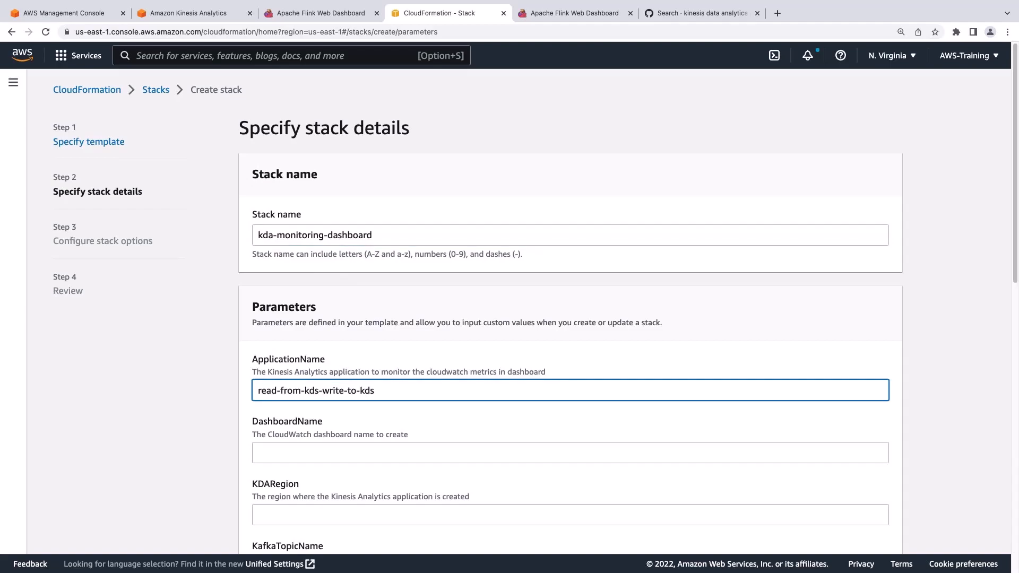
pyautogui.write('KDA-Monitoring-Dashboard')
pyautogui.click(570, 515)
pyautogui.write('u')
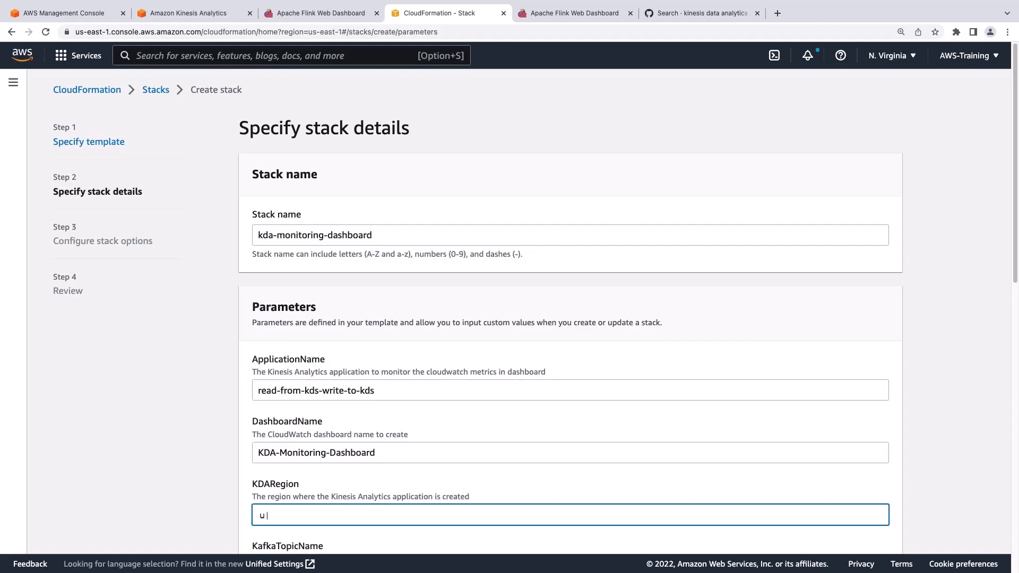
pyautogui.write('s-east-1')
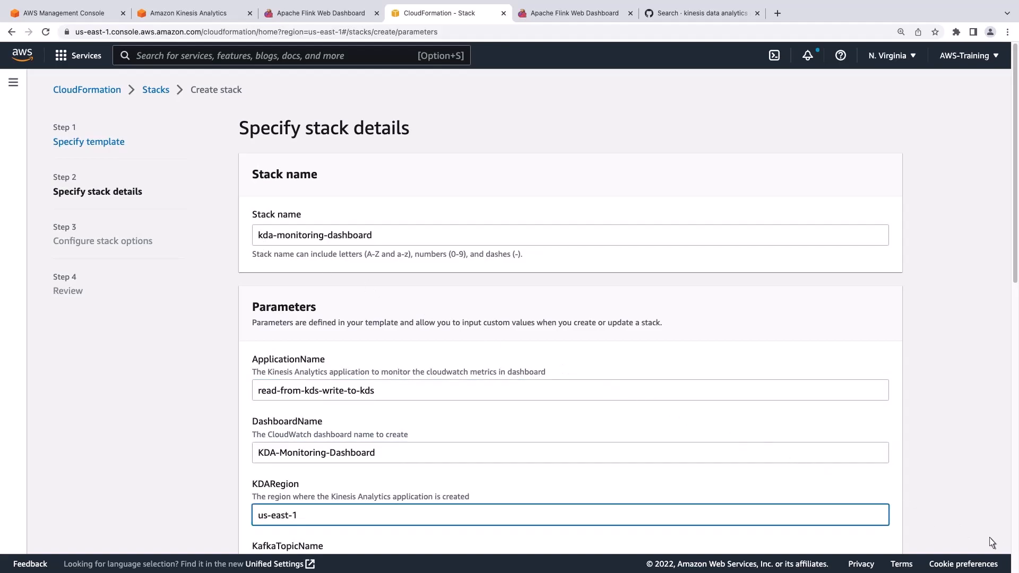
# - Set KinesisStreamName to tumbling-window-stream and continue to stack options
pyautogui.scroll(-3)
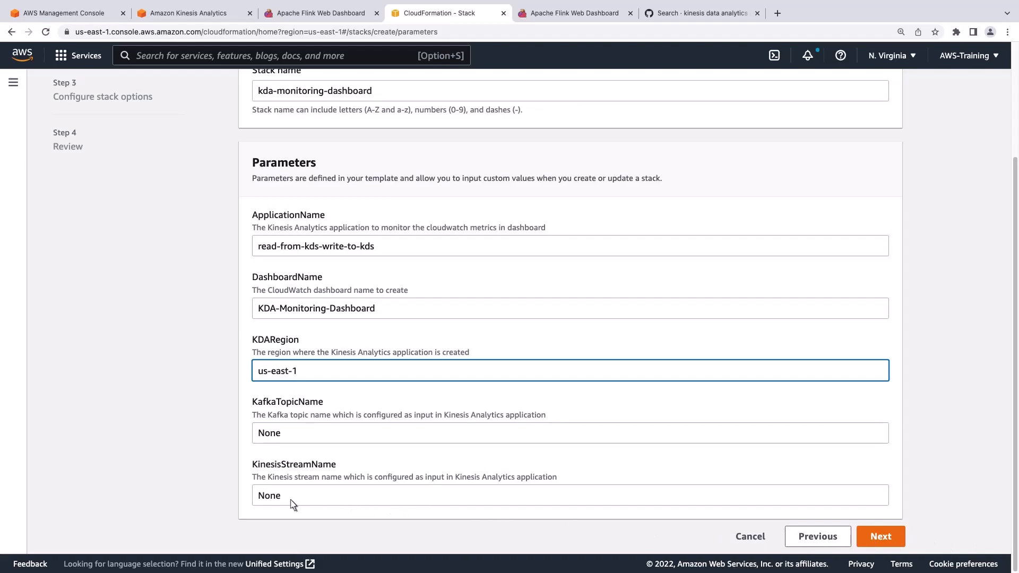
pyautogui.write('tumbling-window-stream')
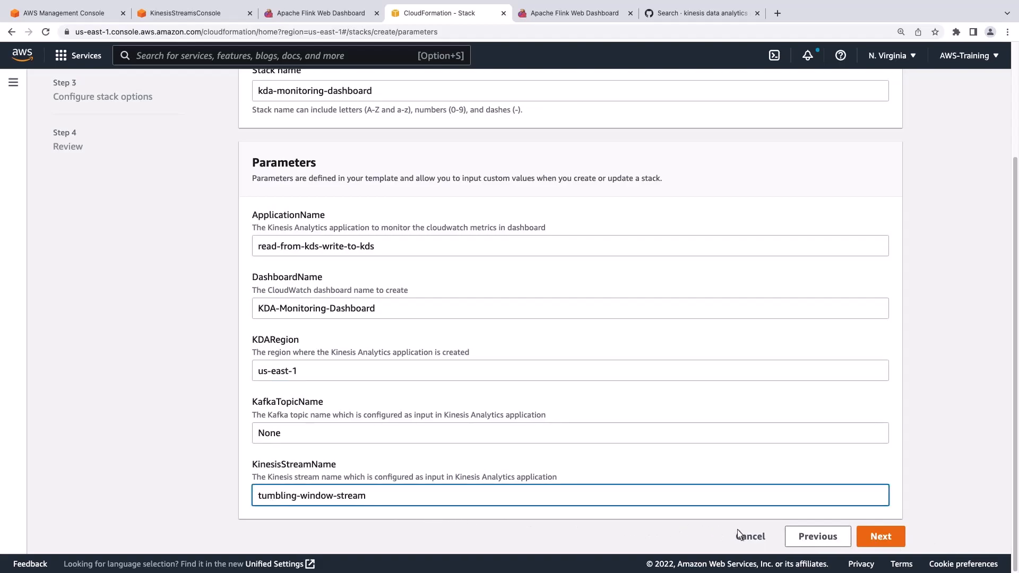
pyautogui.click(880, 536)
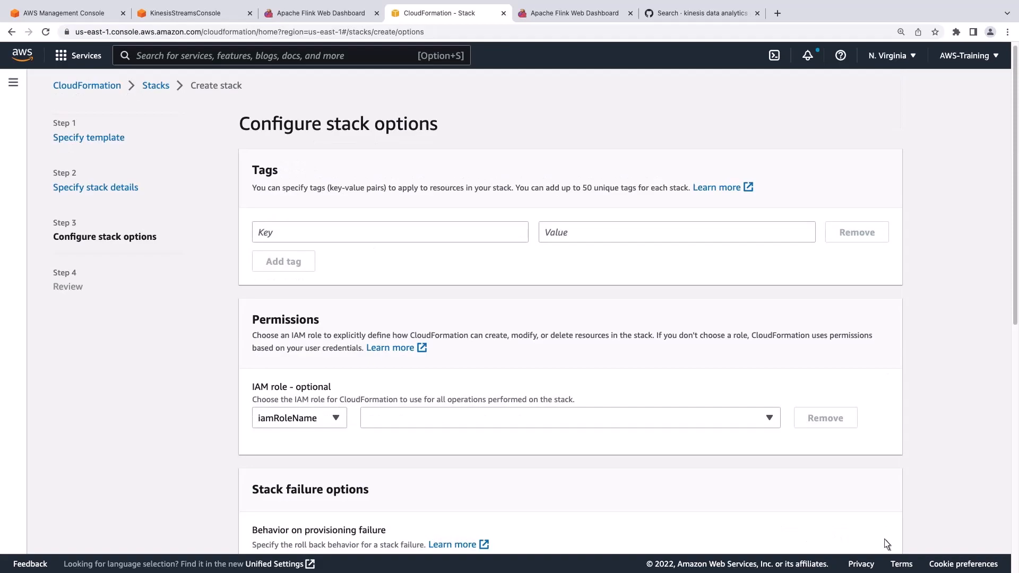
# - Accept default stack options, review, and launch creation of the kda-monitoring-dashboard stack
pyautogui.scroll(-3)
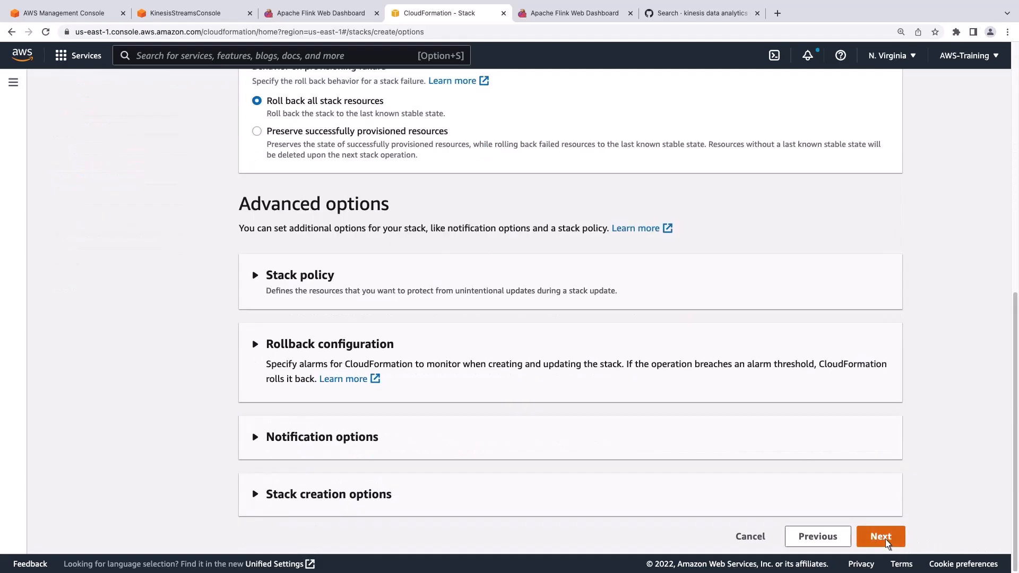
pyautogui.click(880, 536)
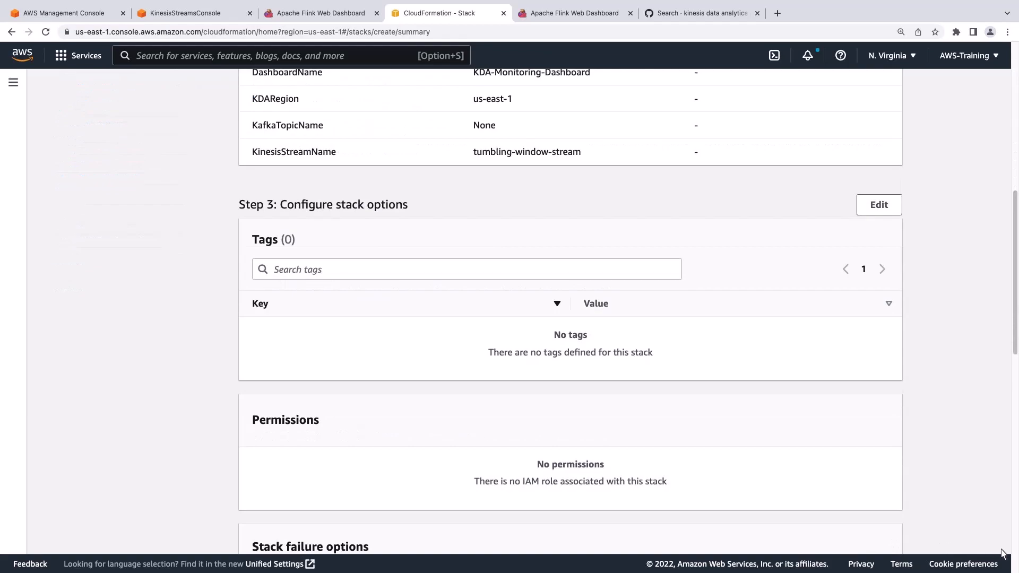
pyautogui.scroll(-3)
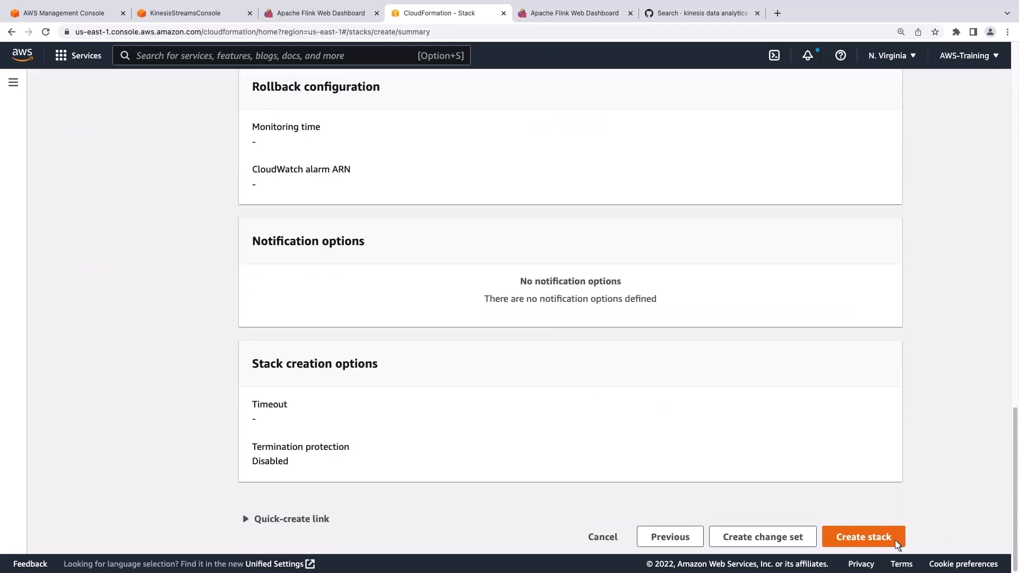
pyautogui.click(863, 537)
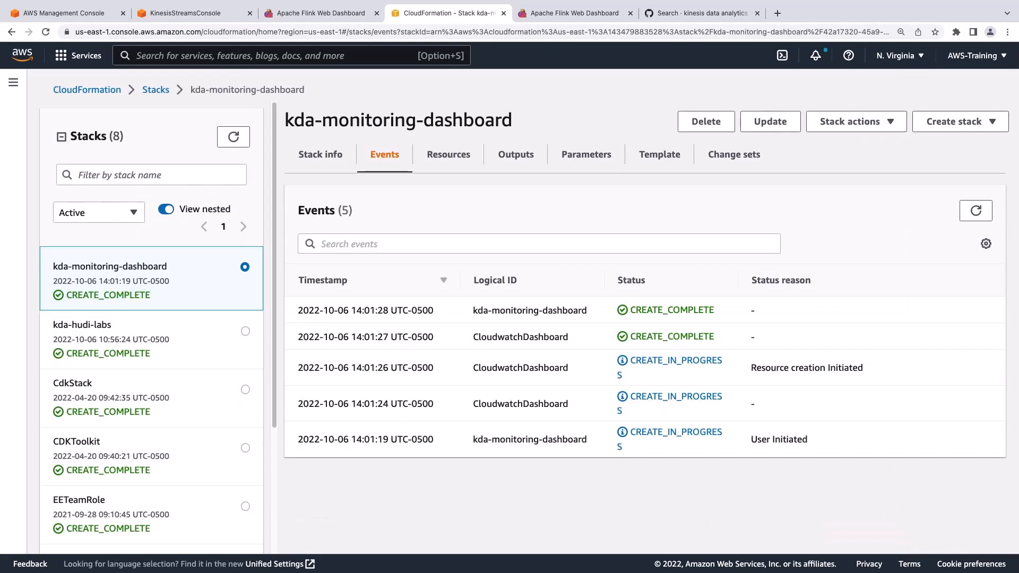
pyautogui.moveTo(641, 288)
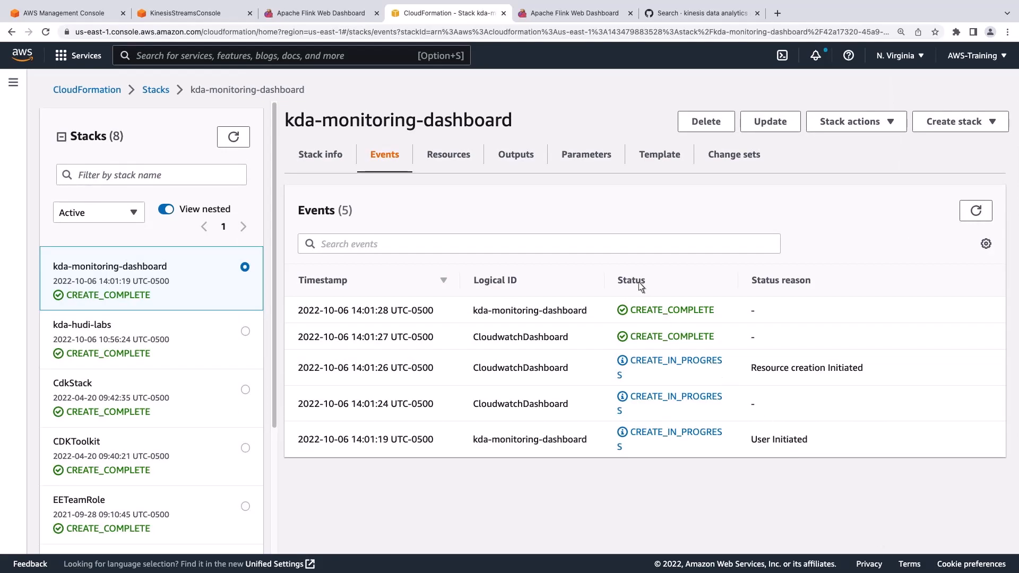
# - Follow the CREATE_COMPLETE stack's link to the KDA-Monitoring-Dashboard in CloudWatch
pyautogui.click(516, 154)
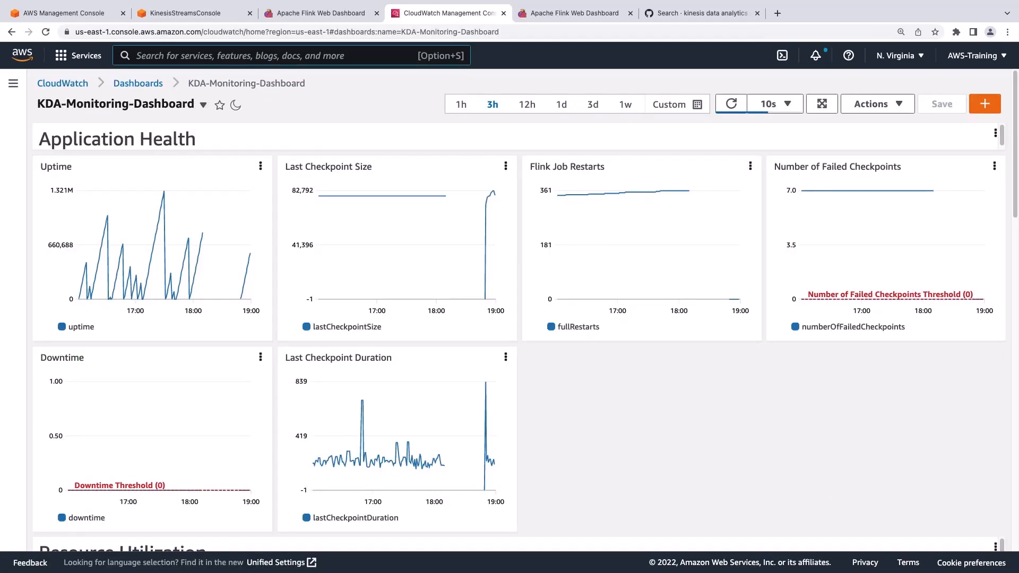
pyautogui.moveTo(543, 350)
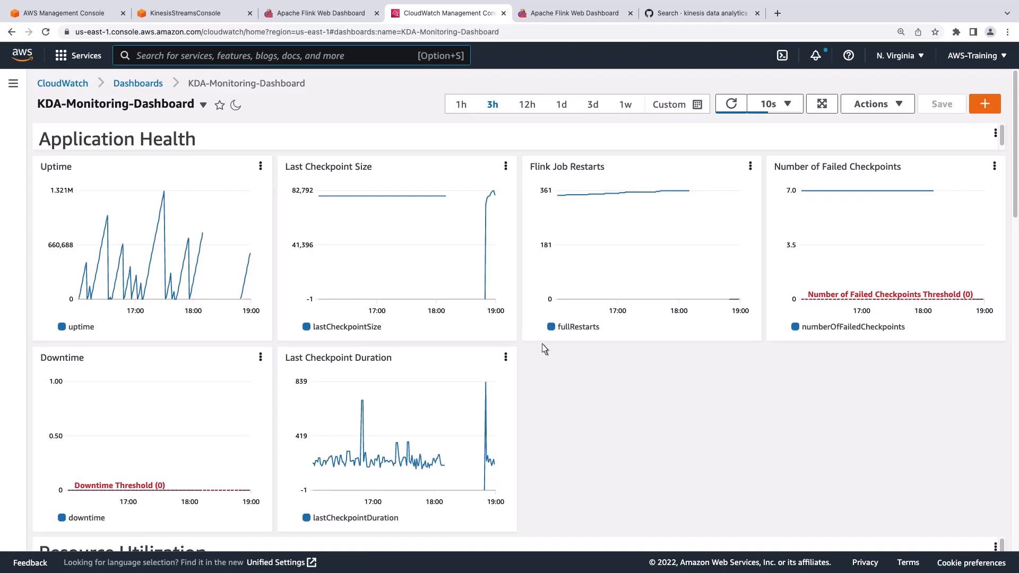
pyautogui.scroll(-3)
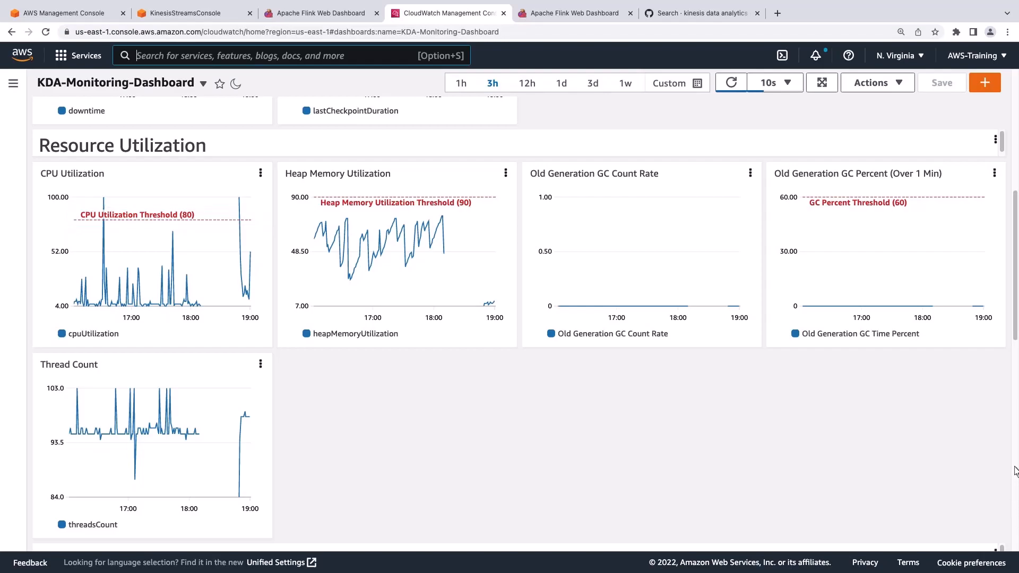
pyautogui.scroll(-3)
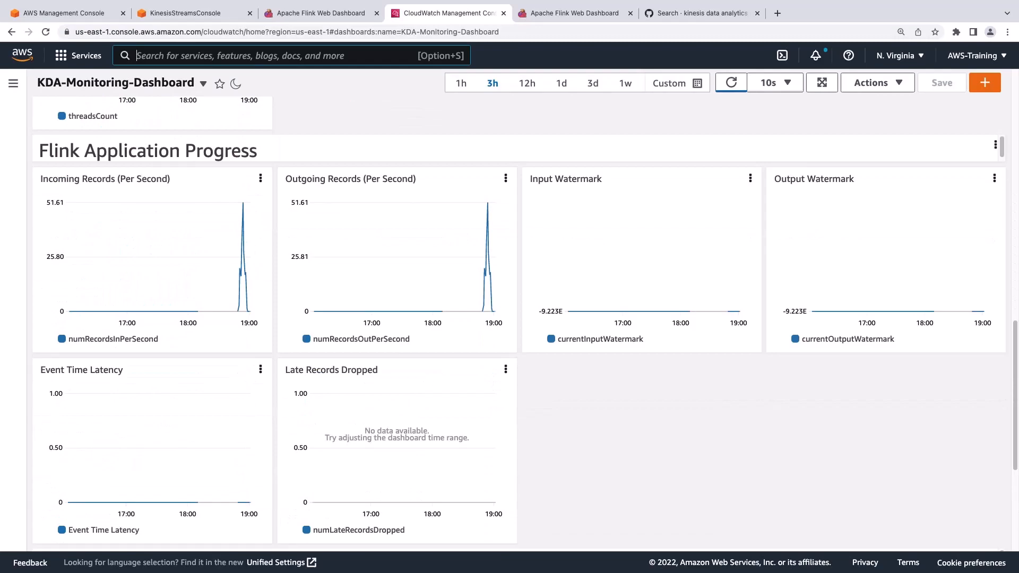
pyautogui.moveTo(1015, 303)
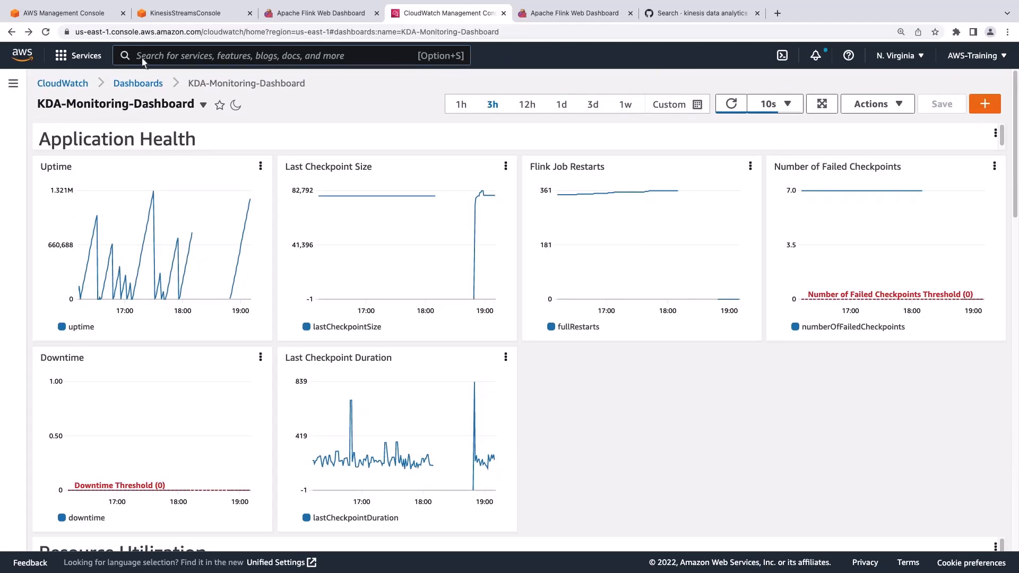
# - Find Kinesis Analytics, open read-from-kds-write-to-kds and launch its Apache Flink dashboard
pyautogui.write('kinesis')
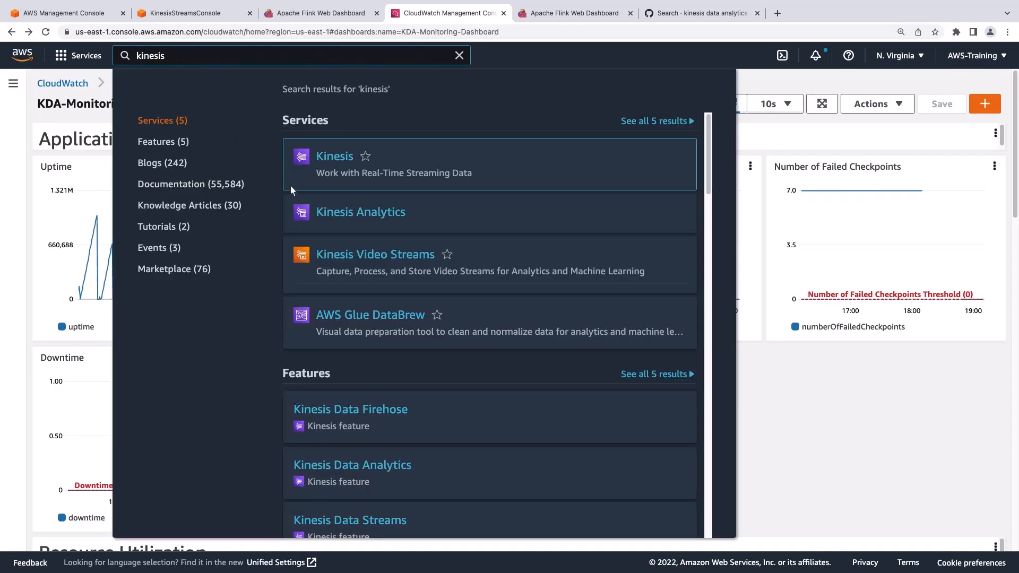
pyautogui.click(360, 211)
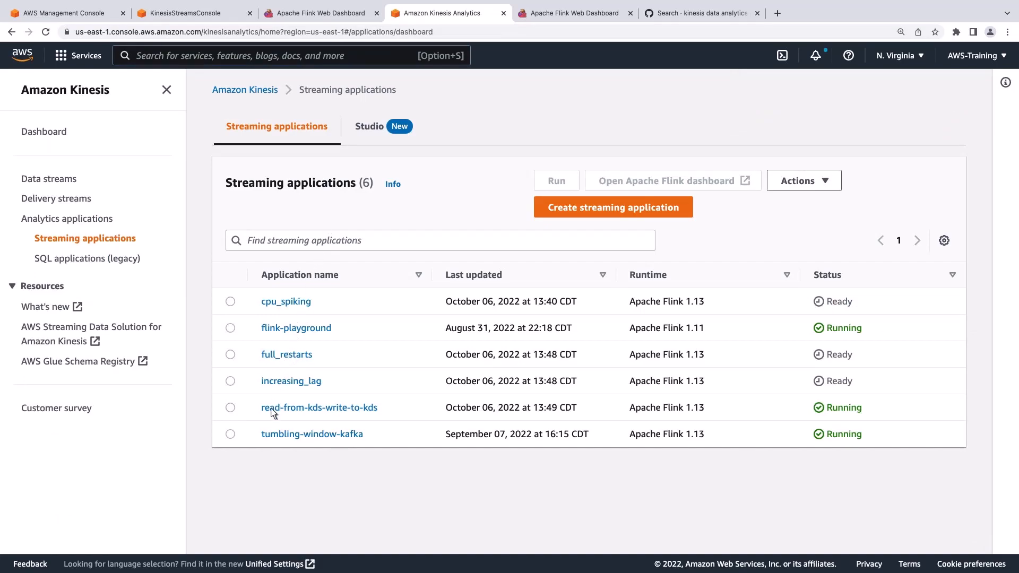
pyautogui.click(320, 408)
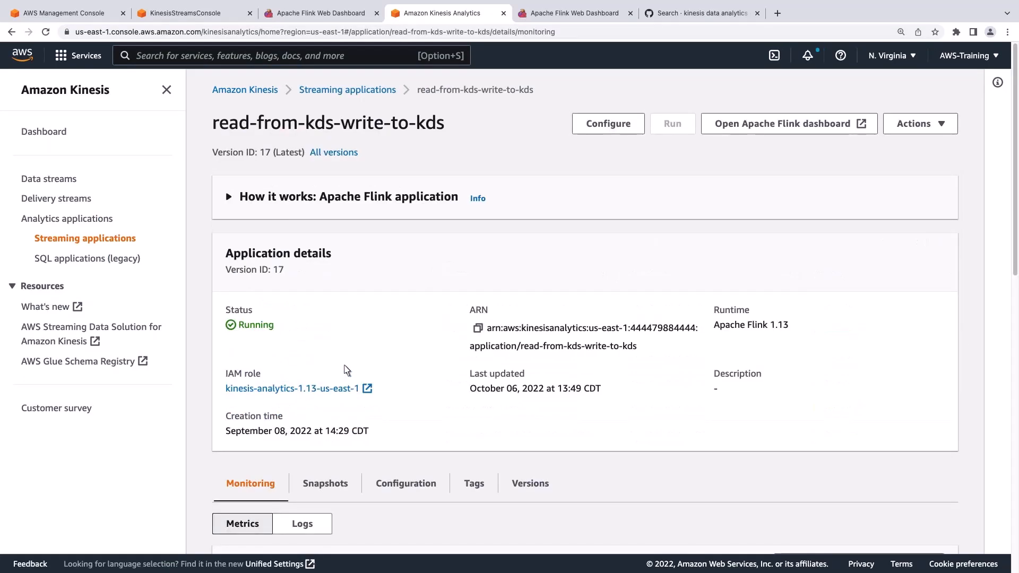
pyautogui.click(574, 13)
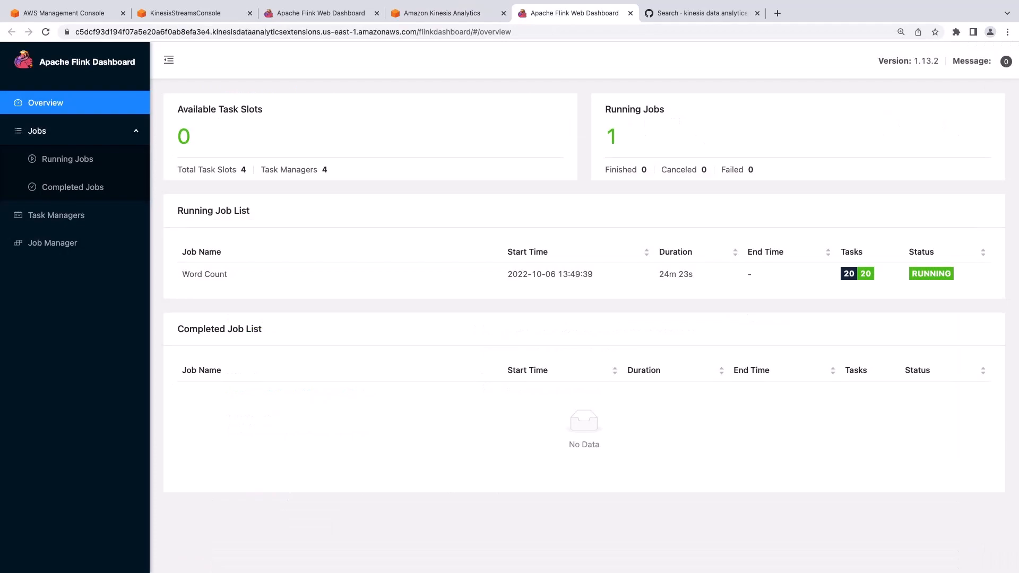
pyautogui.moveTo(273, 268)
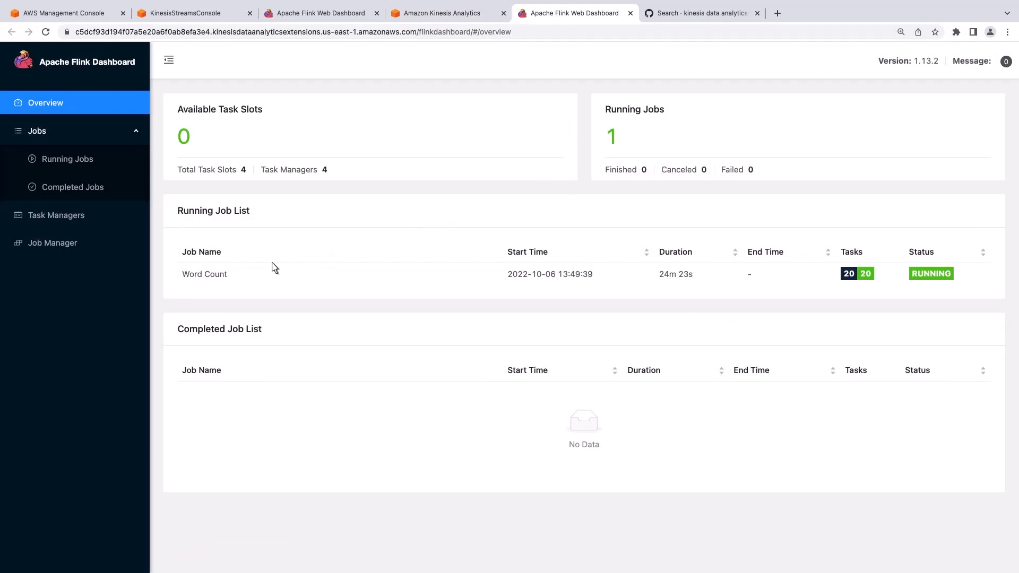
# - View the Word Count job's Exceptions (no root exception), then return to the Kinesis application page
pyautogui.click(204, 273)
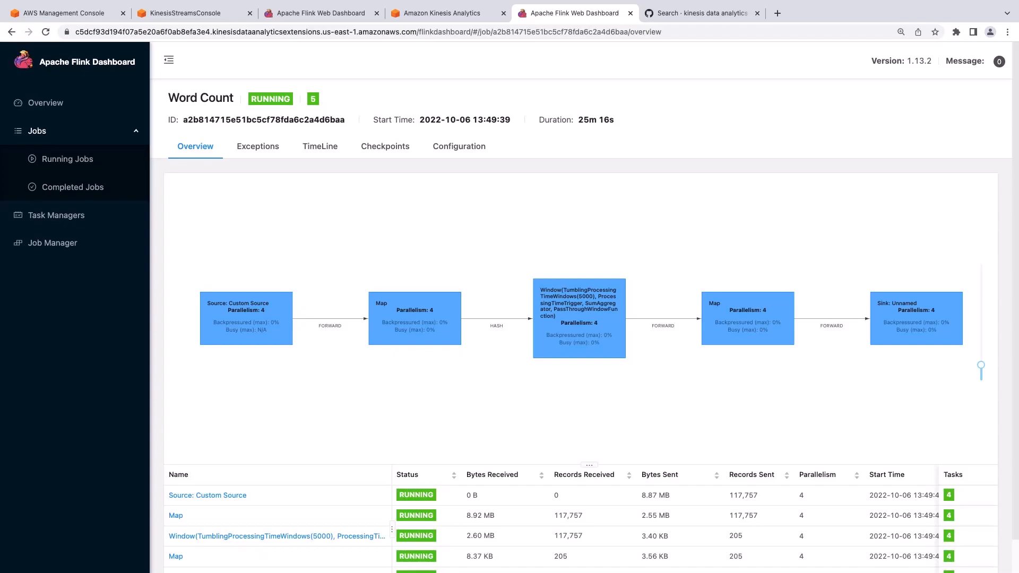
pyautogui.moveTo(226, 282)
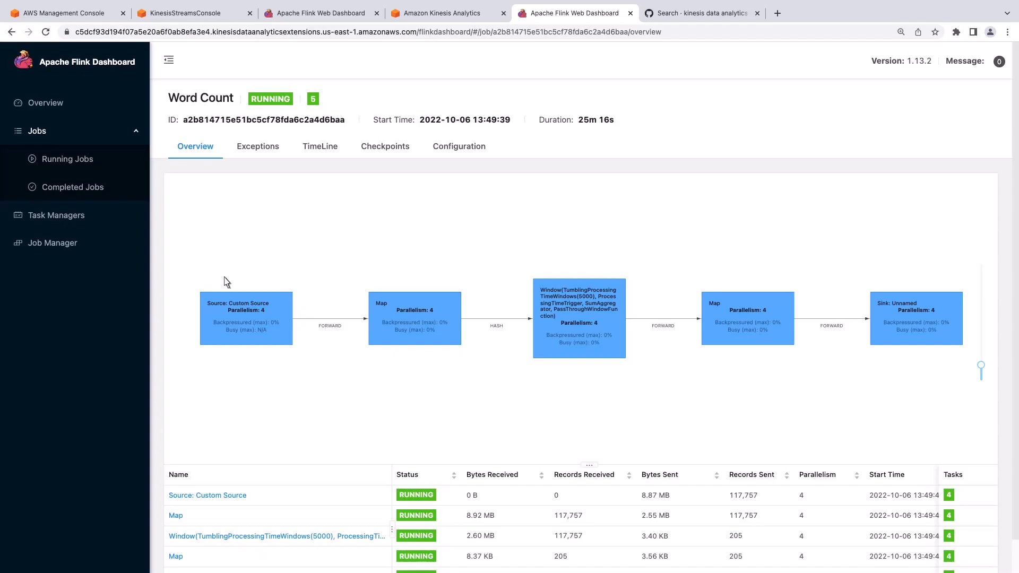
pyautogui.click(257, 145)
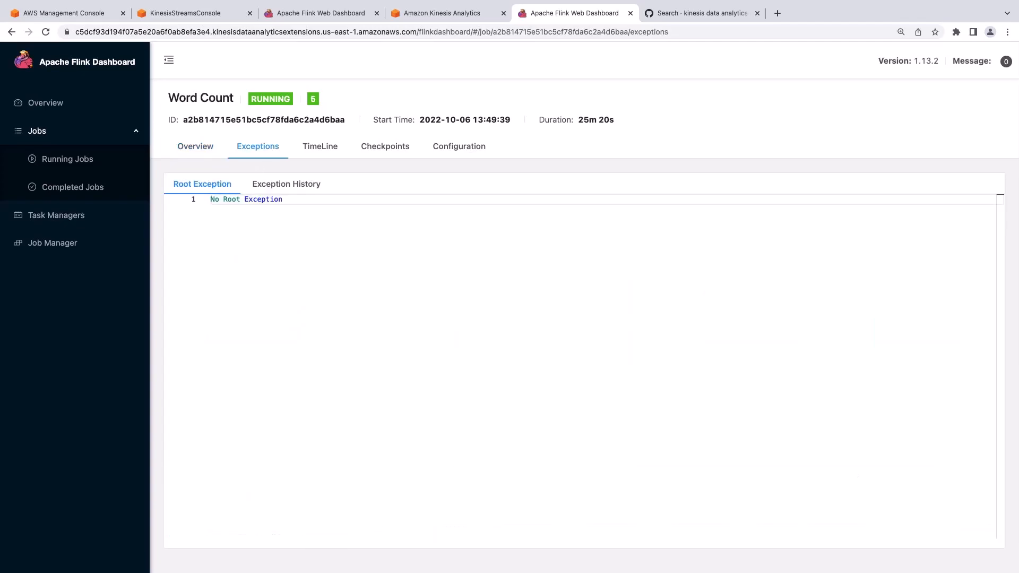
pyautogui.moveTo(331, 94)
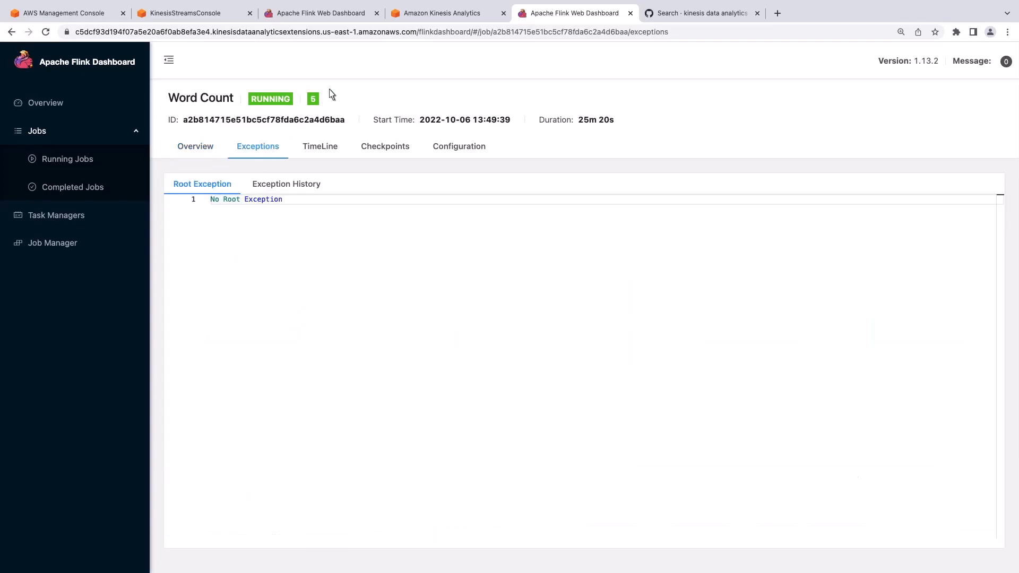
pyautogui.click(447, 13)
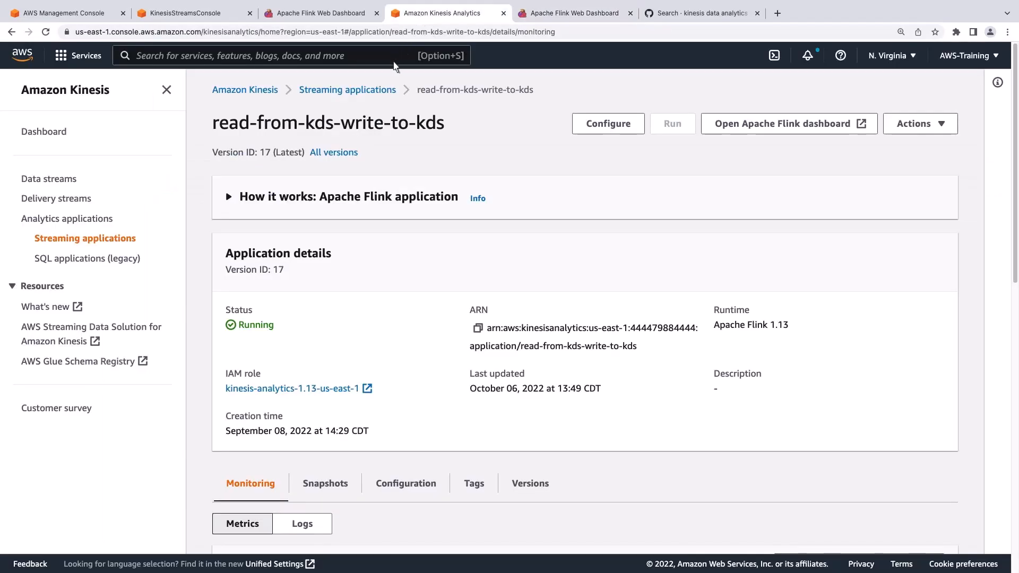
# - Open tumbling-window-kafka's Flink dashboard and view the Tumbling Window Word Count job's Kafka-timeout checkpoint exception
pyautogui.click(348, 89)
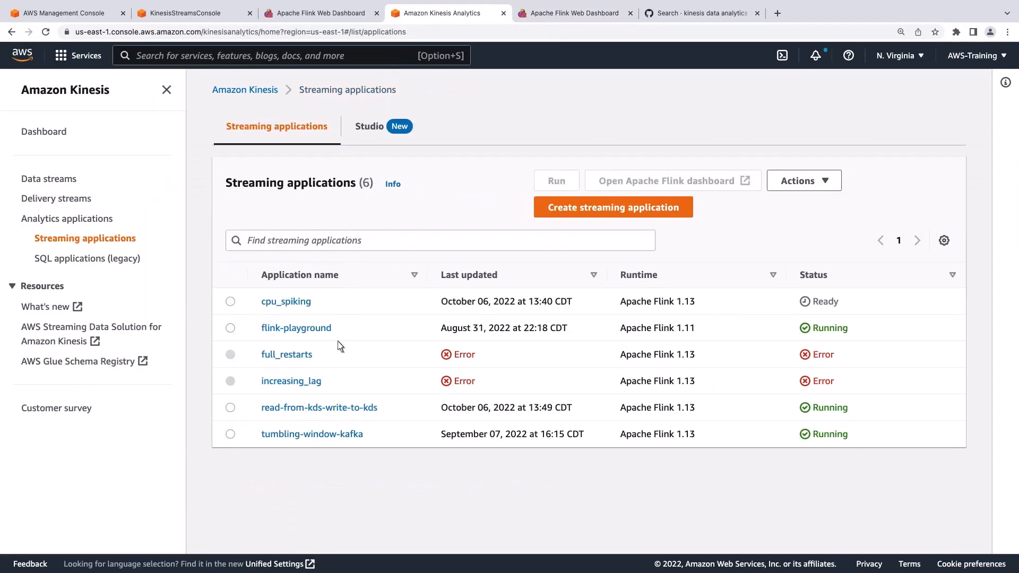
pyautogui.click(311, 433)
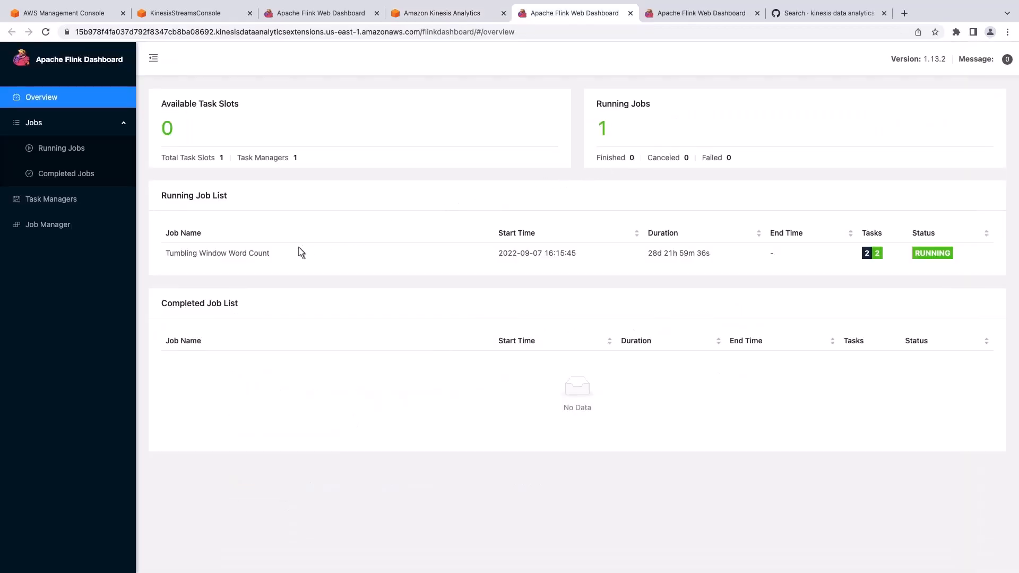
pyautogui.click(217, 252)
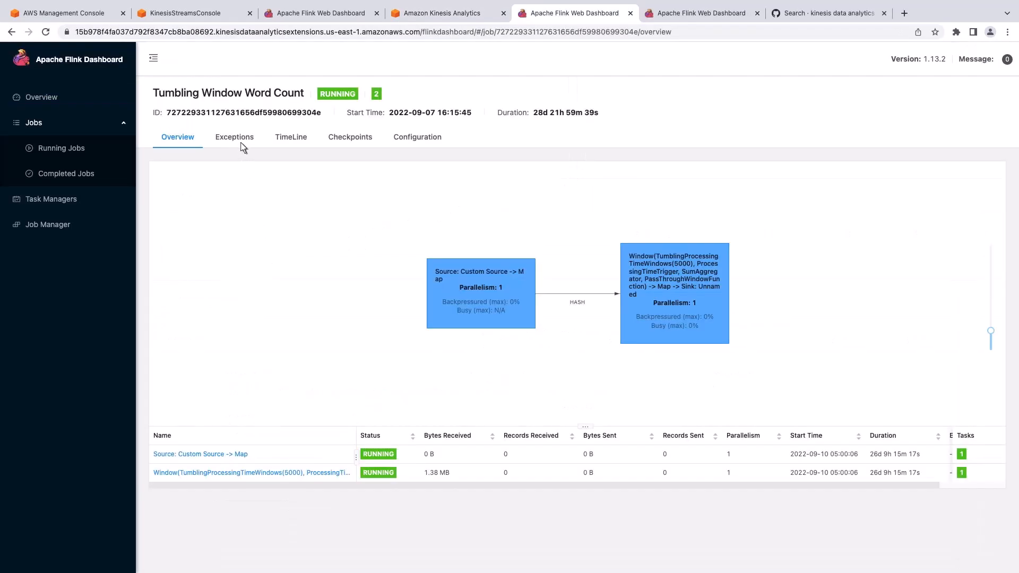
pyautogui.click(233, 137)
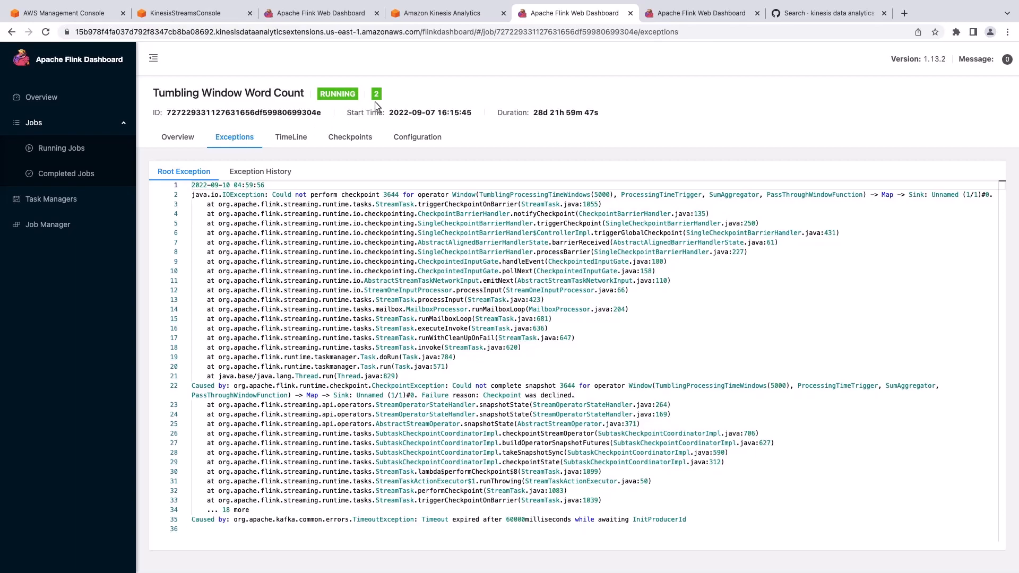
pyautogui.click(698, 12)
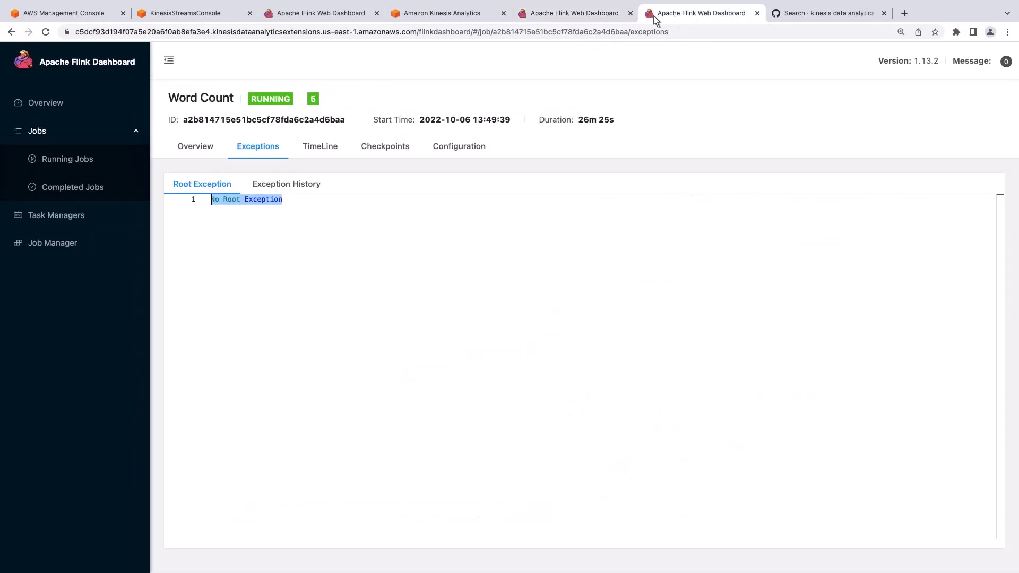
# - Close the extra dashboard tab and list the Word Count window operator's four subtasks from the overview graph
pyautogui.click(758, 12)
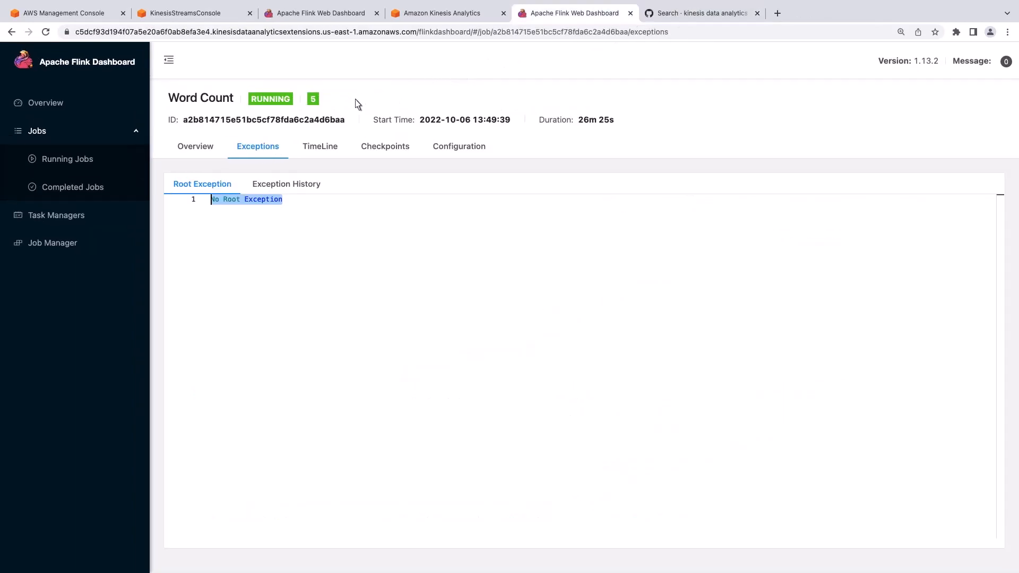
pyautogui.click(196, 145)
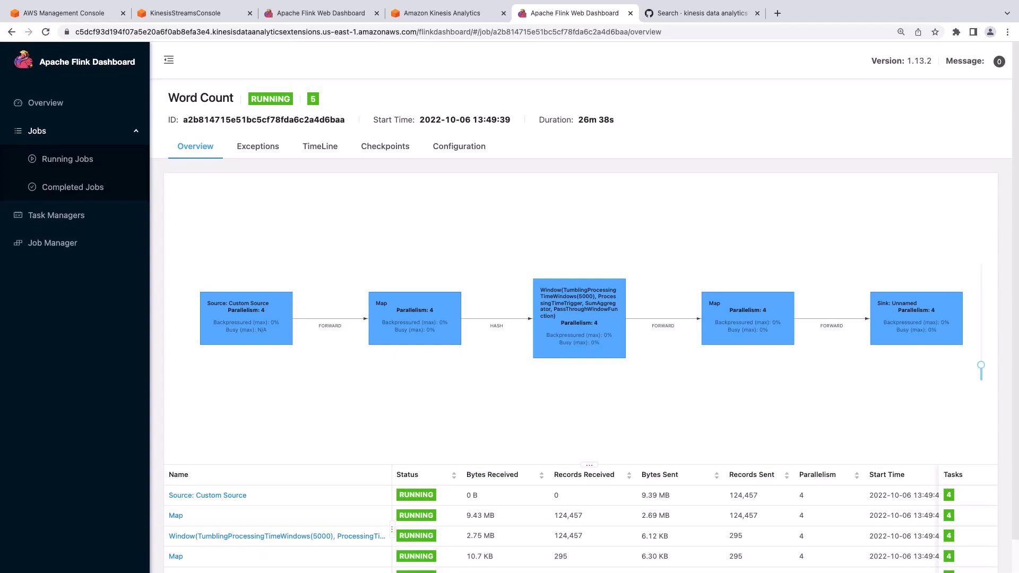
pyautogui.moveTo(463, 301)
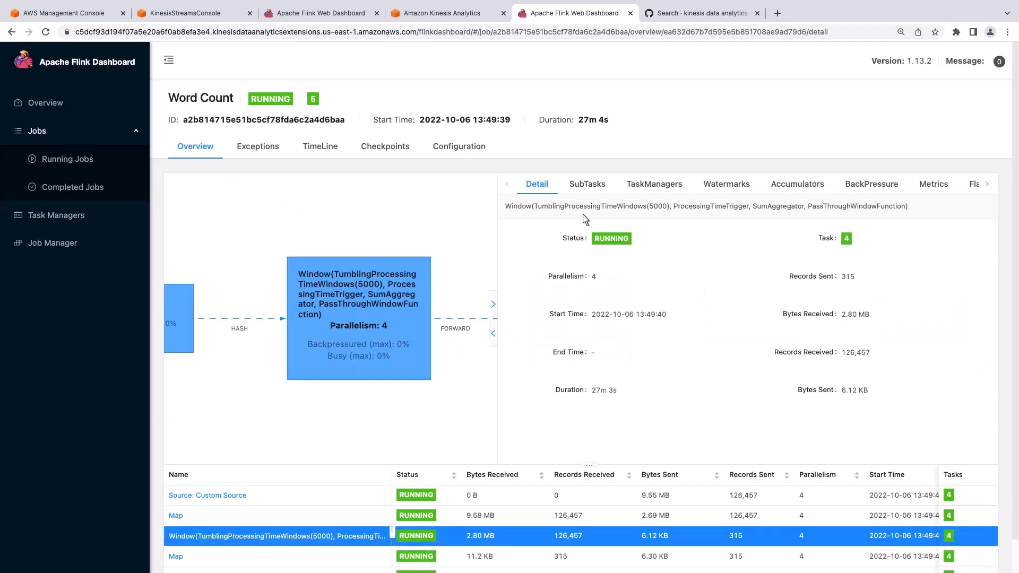
pyautogui.click(586, 184)
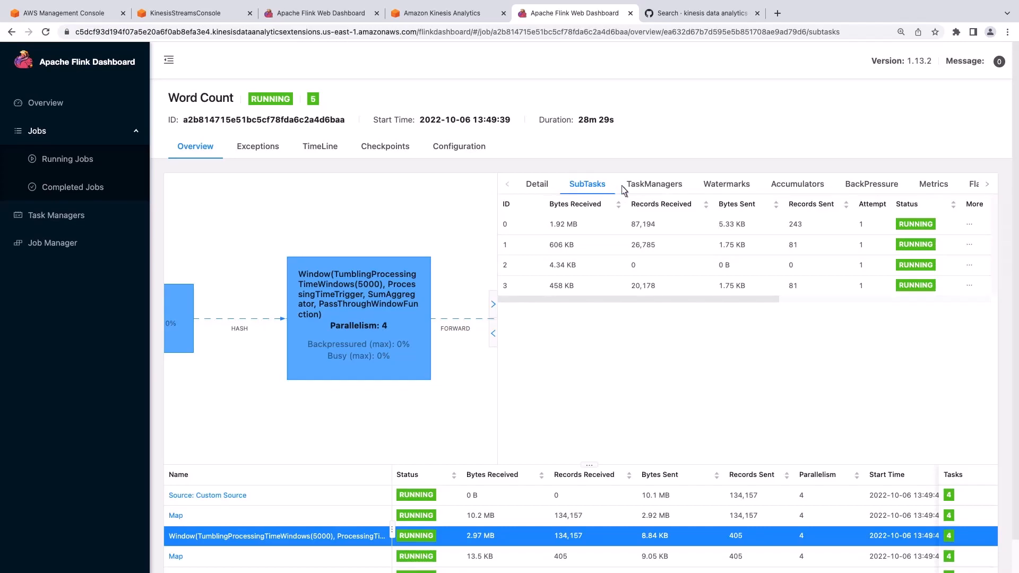
# - Check the window operator's TaskManagers, Watermarks and BackPressure views (all subtasks OK, 100% idle)
pyautogui.click(655, 184)
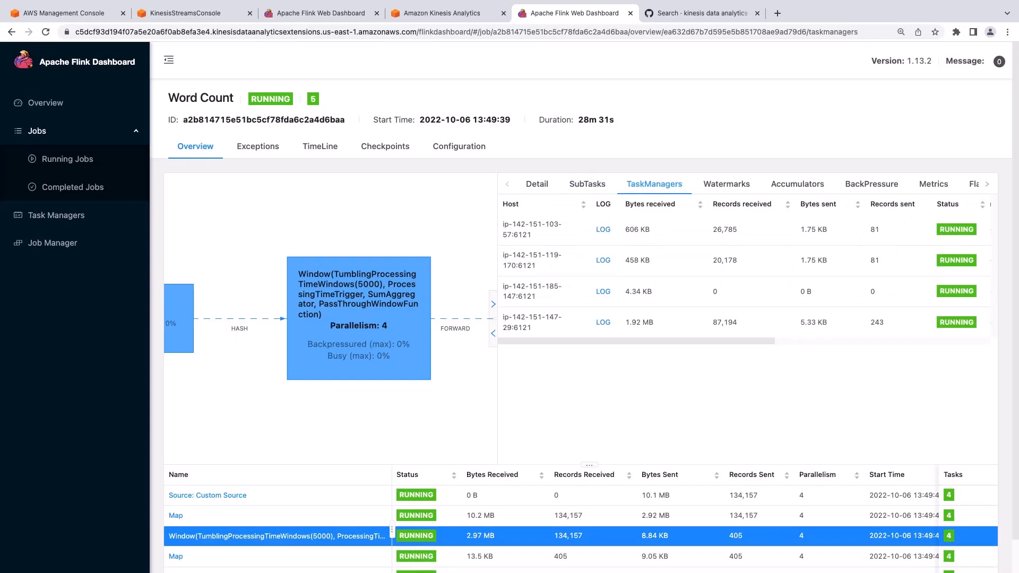
pyautogui.moveTo(728, 190)
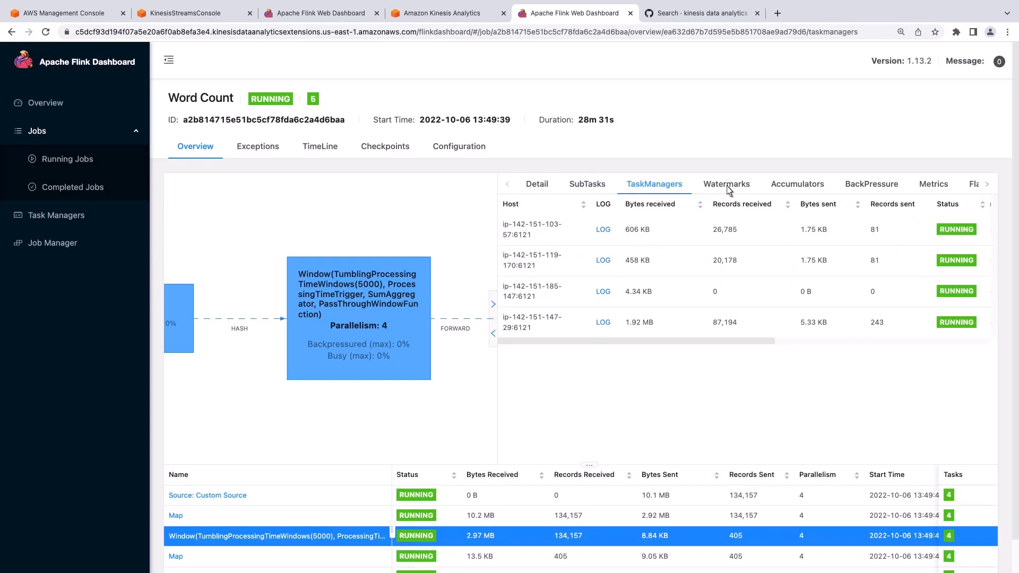
pyautogui.click(726, 183)
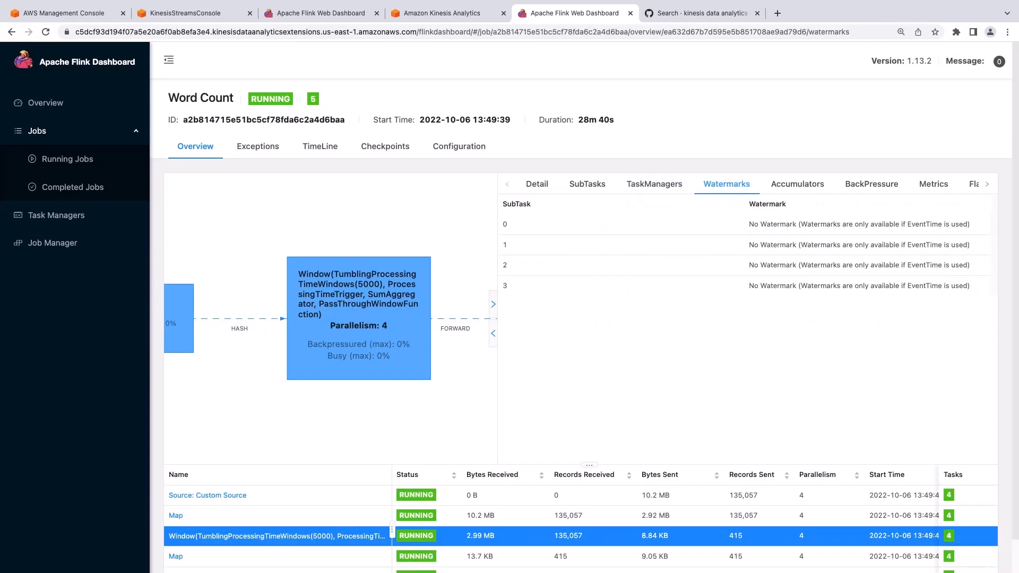
pyautogui.moveTo(873, 191)
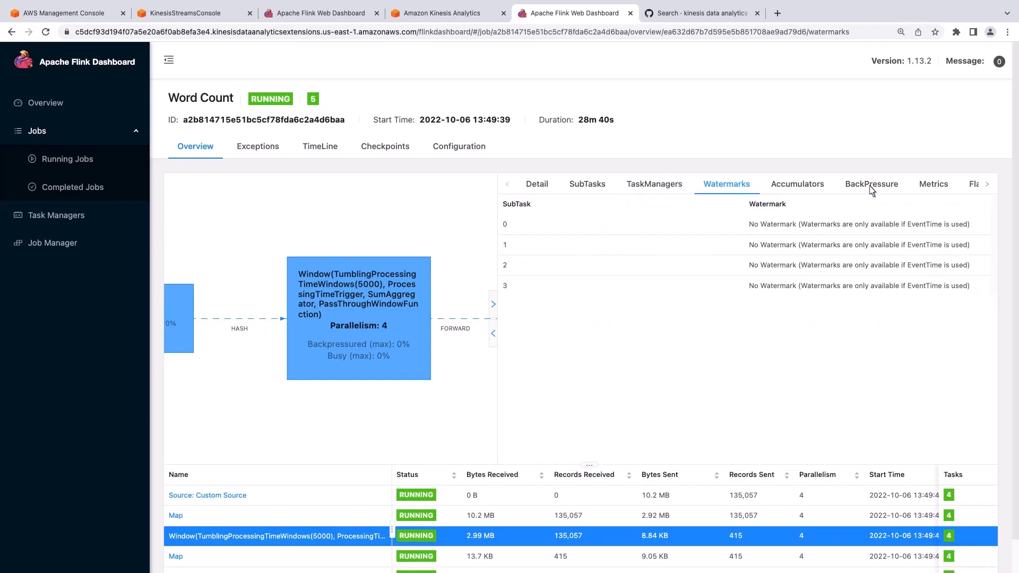
pyautogui.click(870, 183)
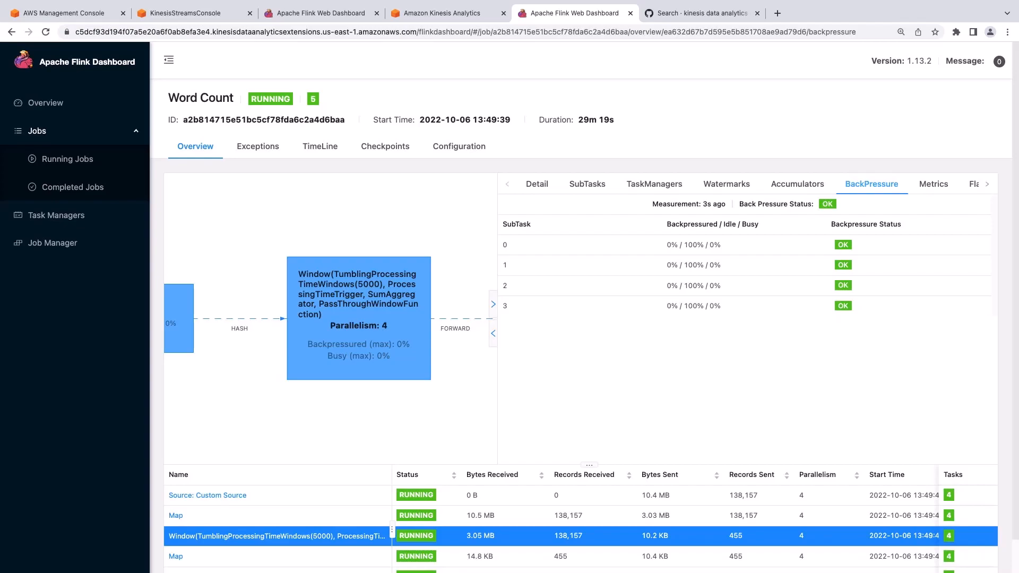
pyautogui.moveTo(256, 156)
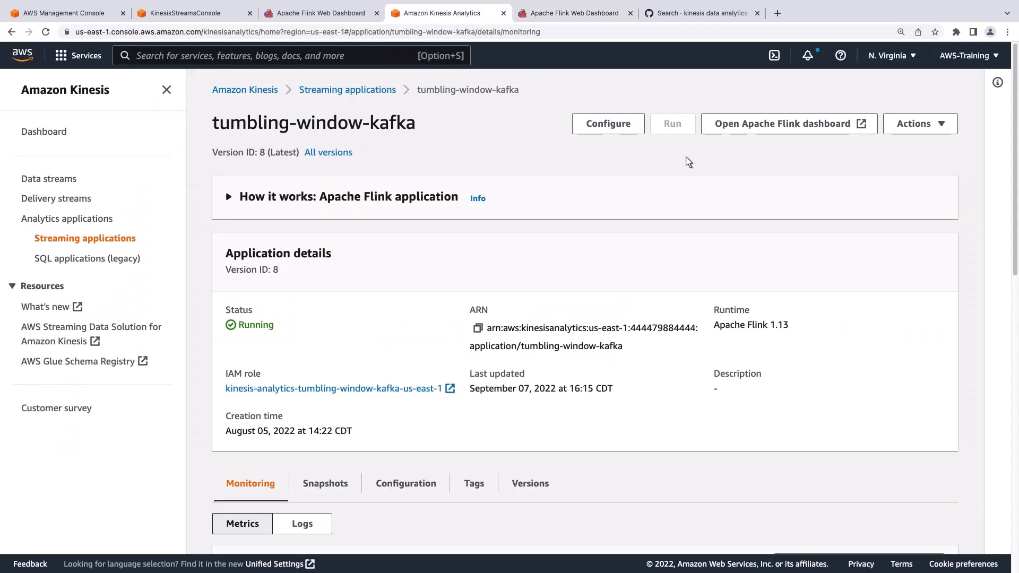
# - From the application's Configuration logging section, open the /aws/kinesis-analytics/tumbling-window-kafka log group in CloudWatch
pyautogui.scroll(-3)
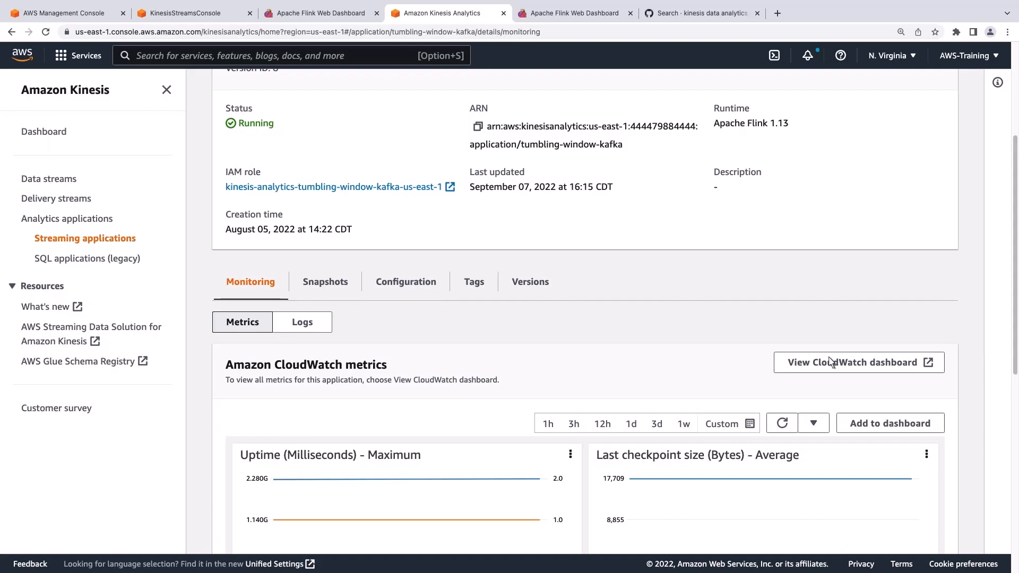
pyautogui.click(301, 322)
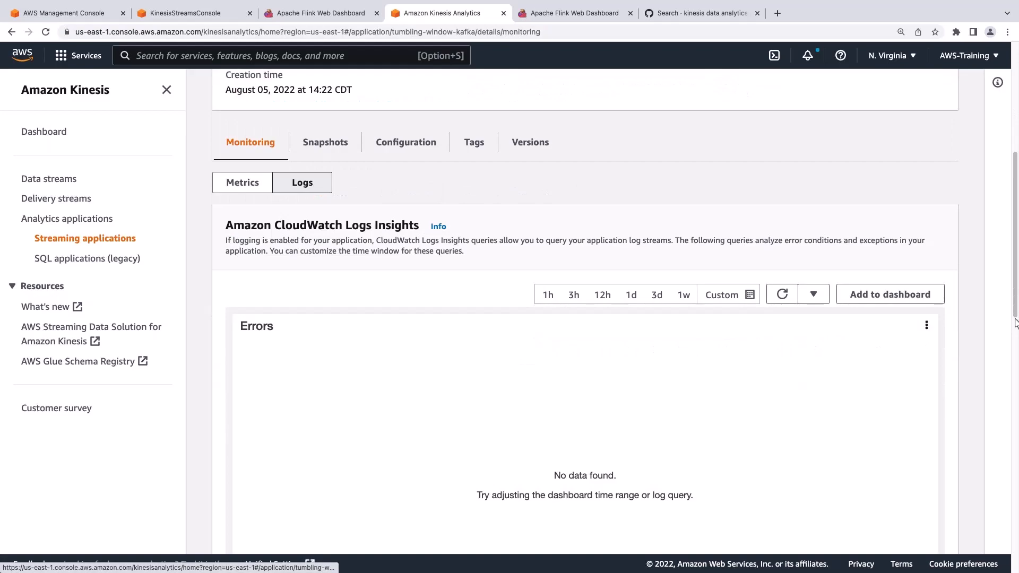
pyautogui.click(405, 141)
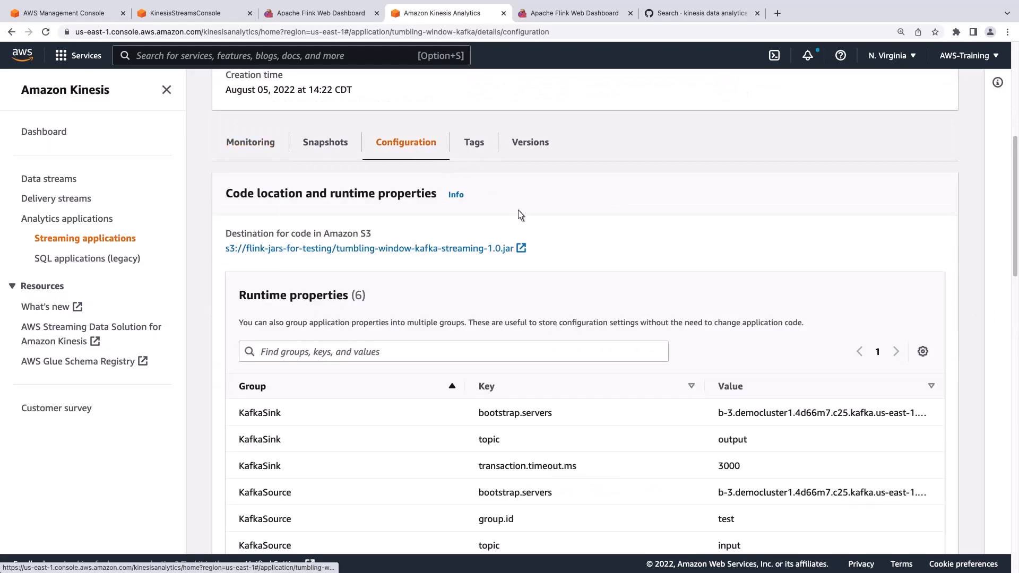
pyautogui.scroll(-3)
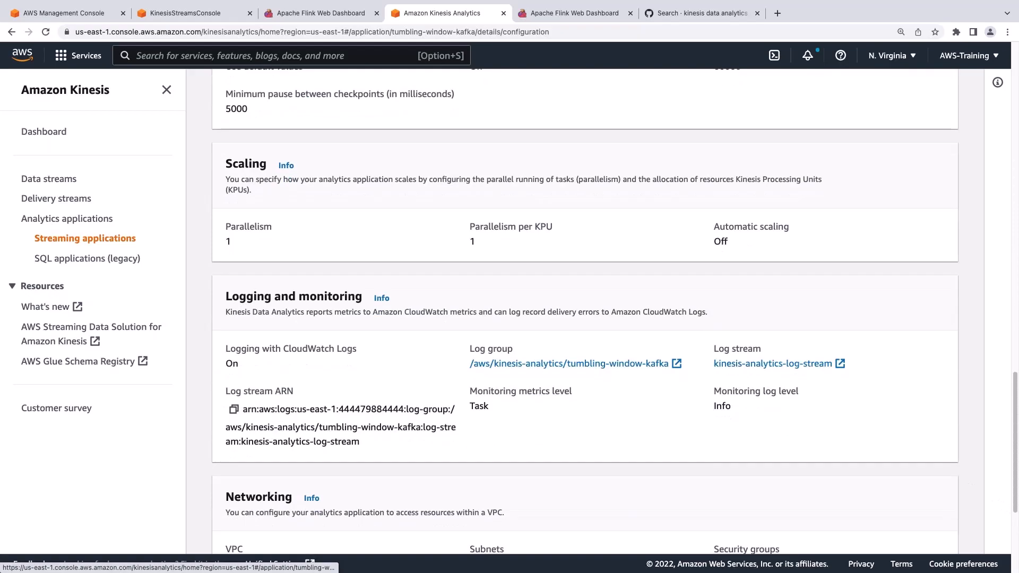
pyautogui.moveTo(695, 396)
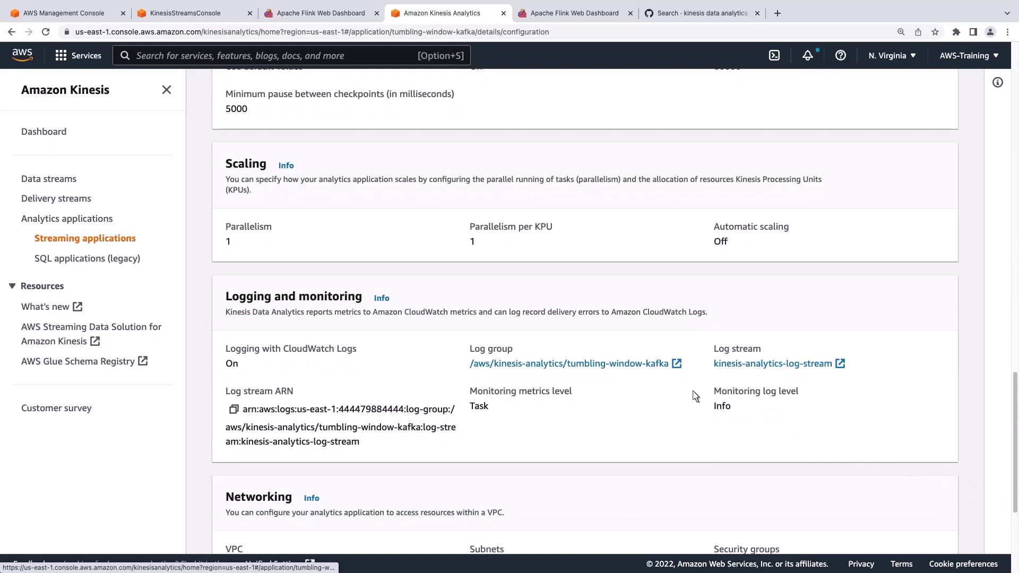
pyautogui.click(569, 363)
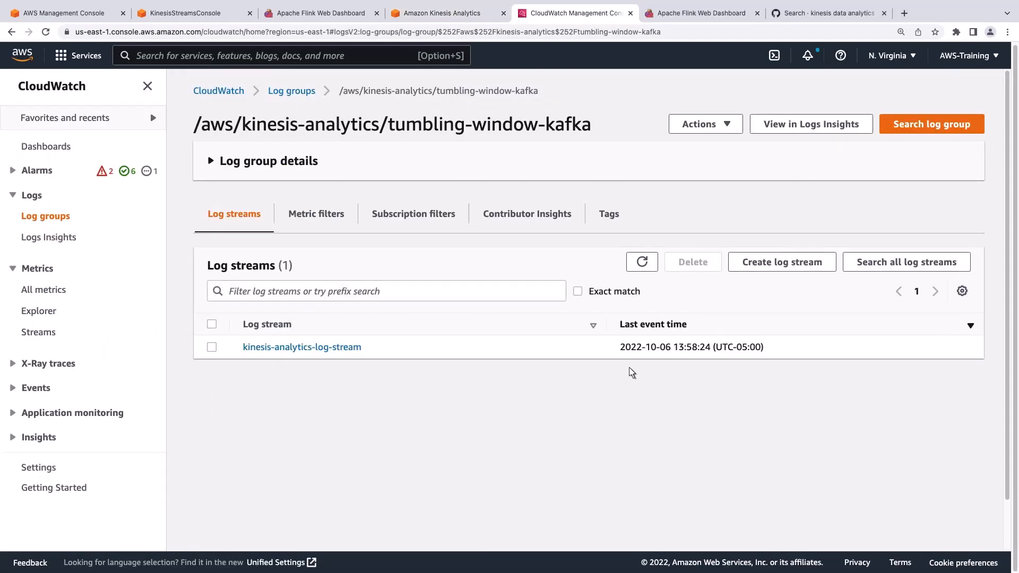
# - Run the throwable-exception Logs Insights query on the tumbling-window-kafka log group over a custom 4-week range
pyautogui.click(50, 236)
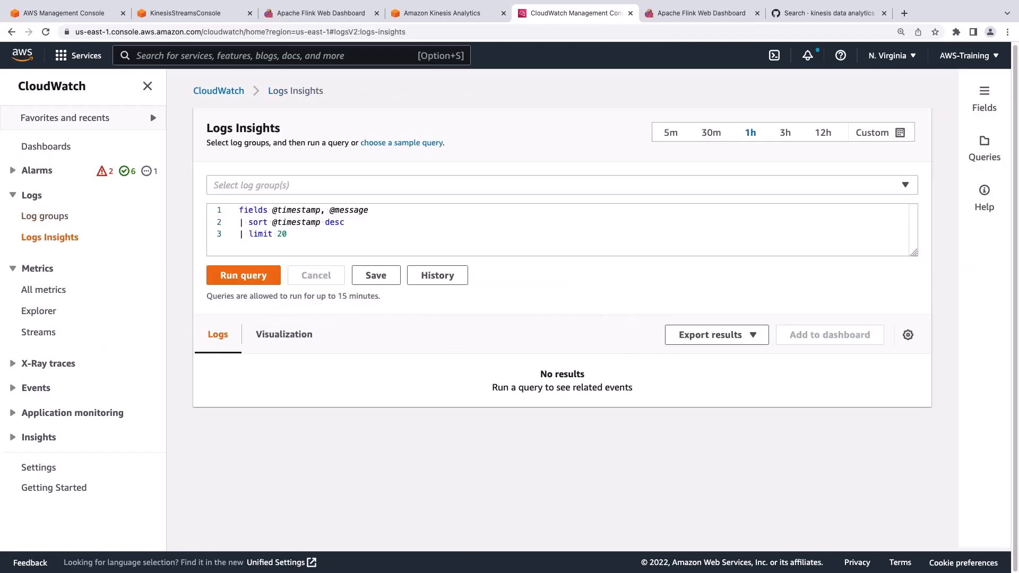
pyautogui.moveTo(169, 213)
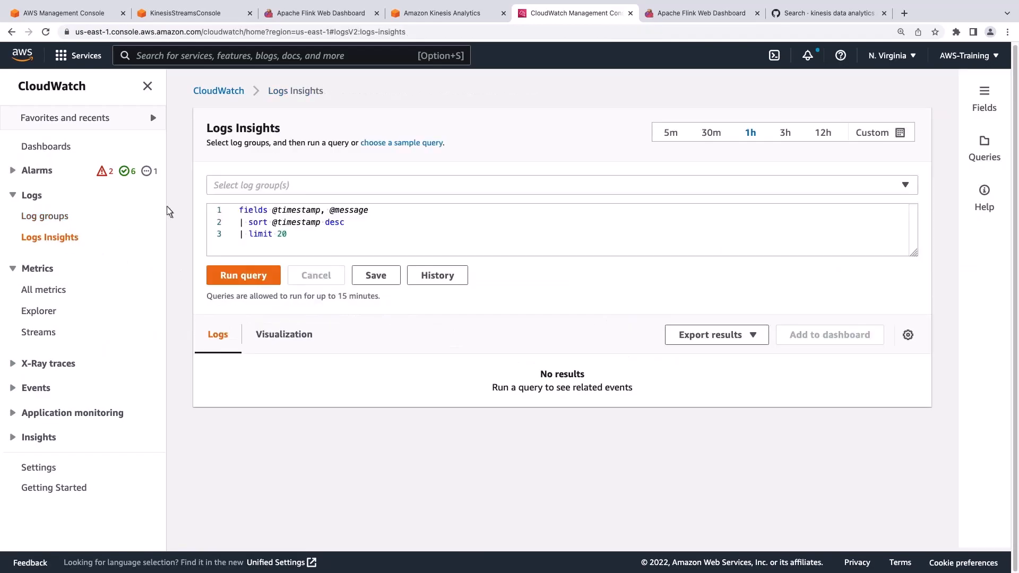
pyautogui.write('tumbling-window')
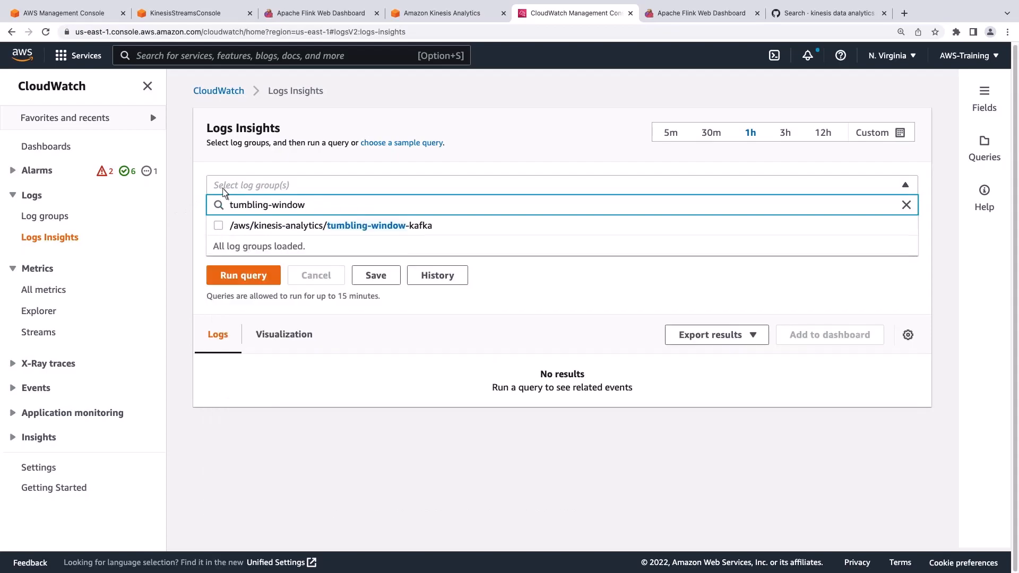
pyautogui.click(219, 225)
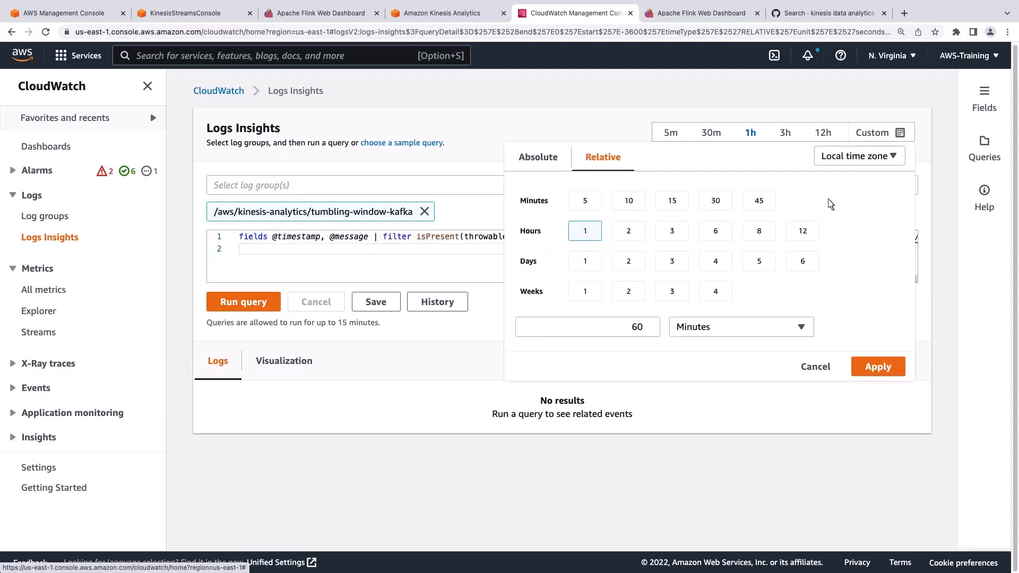
pyautogui.click(715, 291)
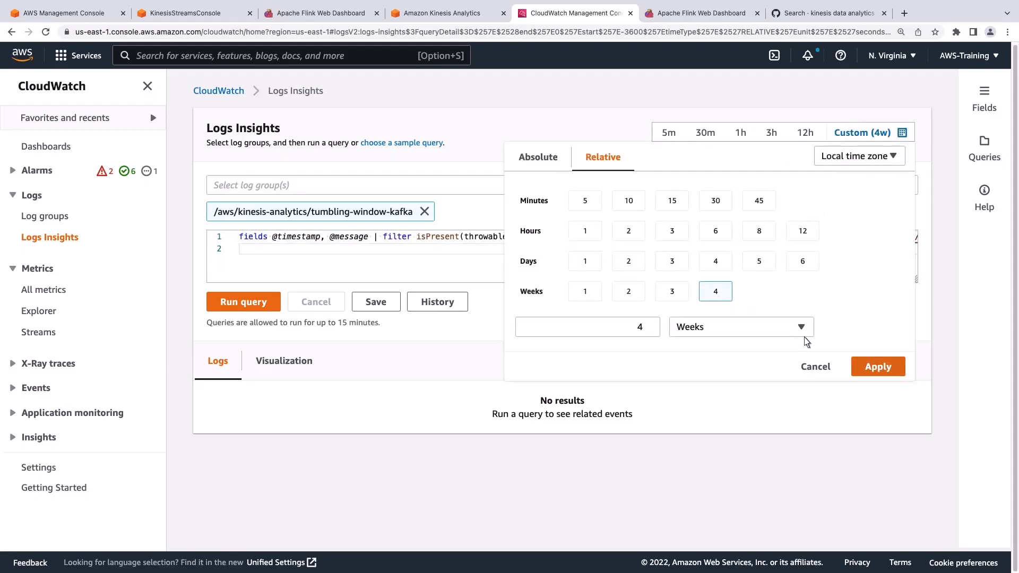
pyautogui.click(878, 367)
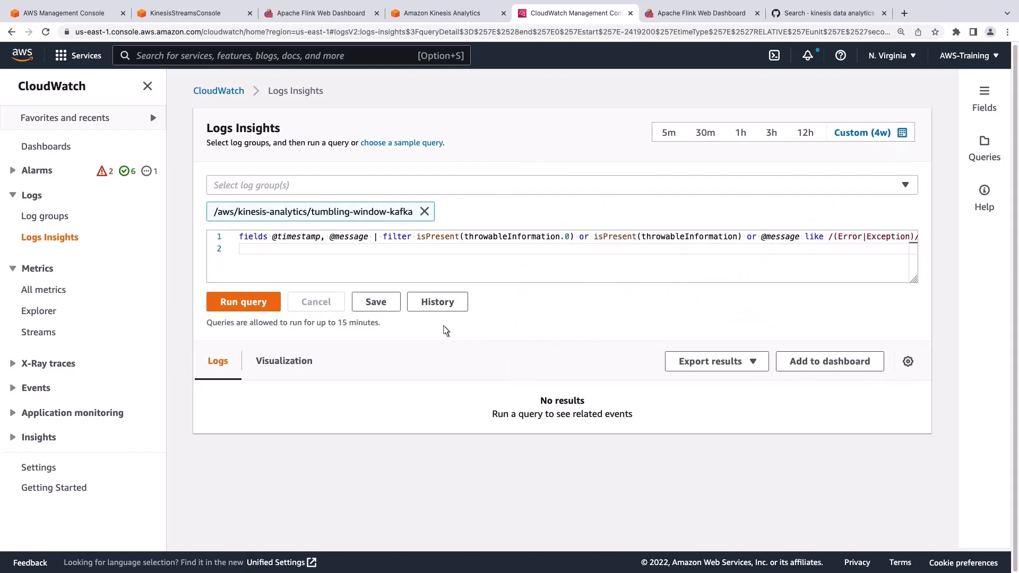
pyautogui.click(243, 301)
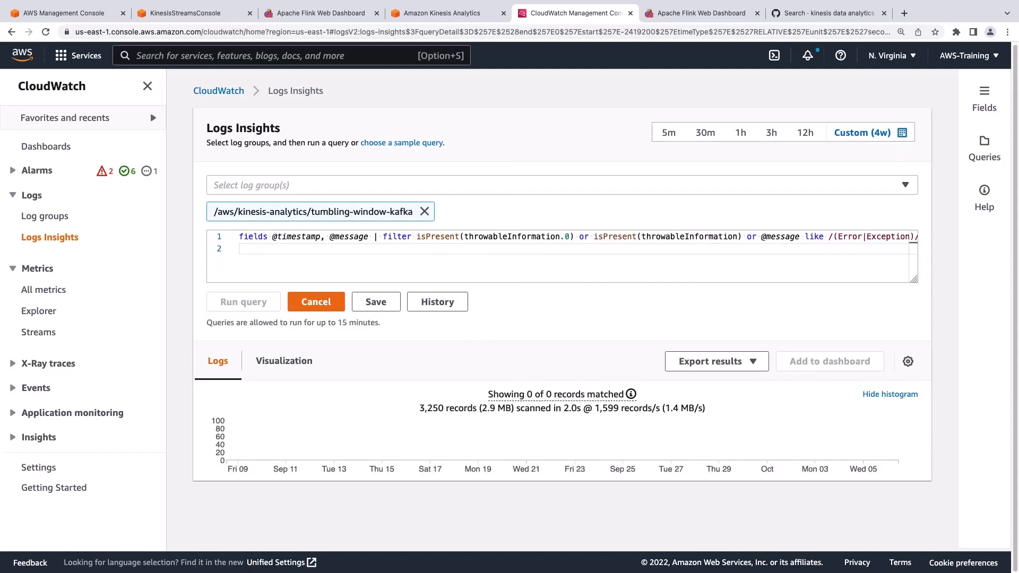